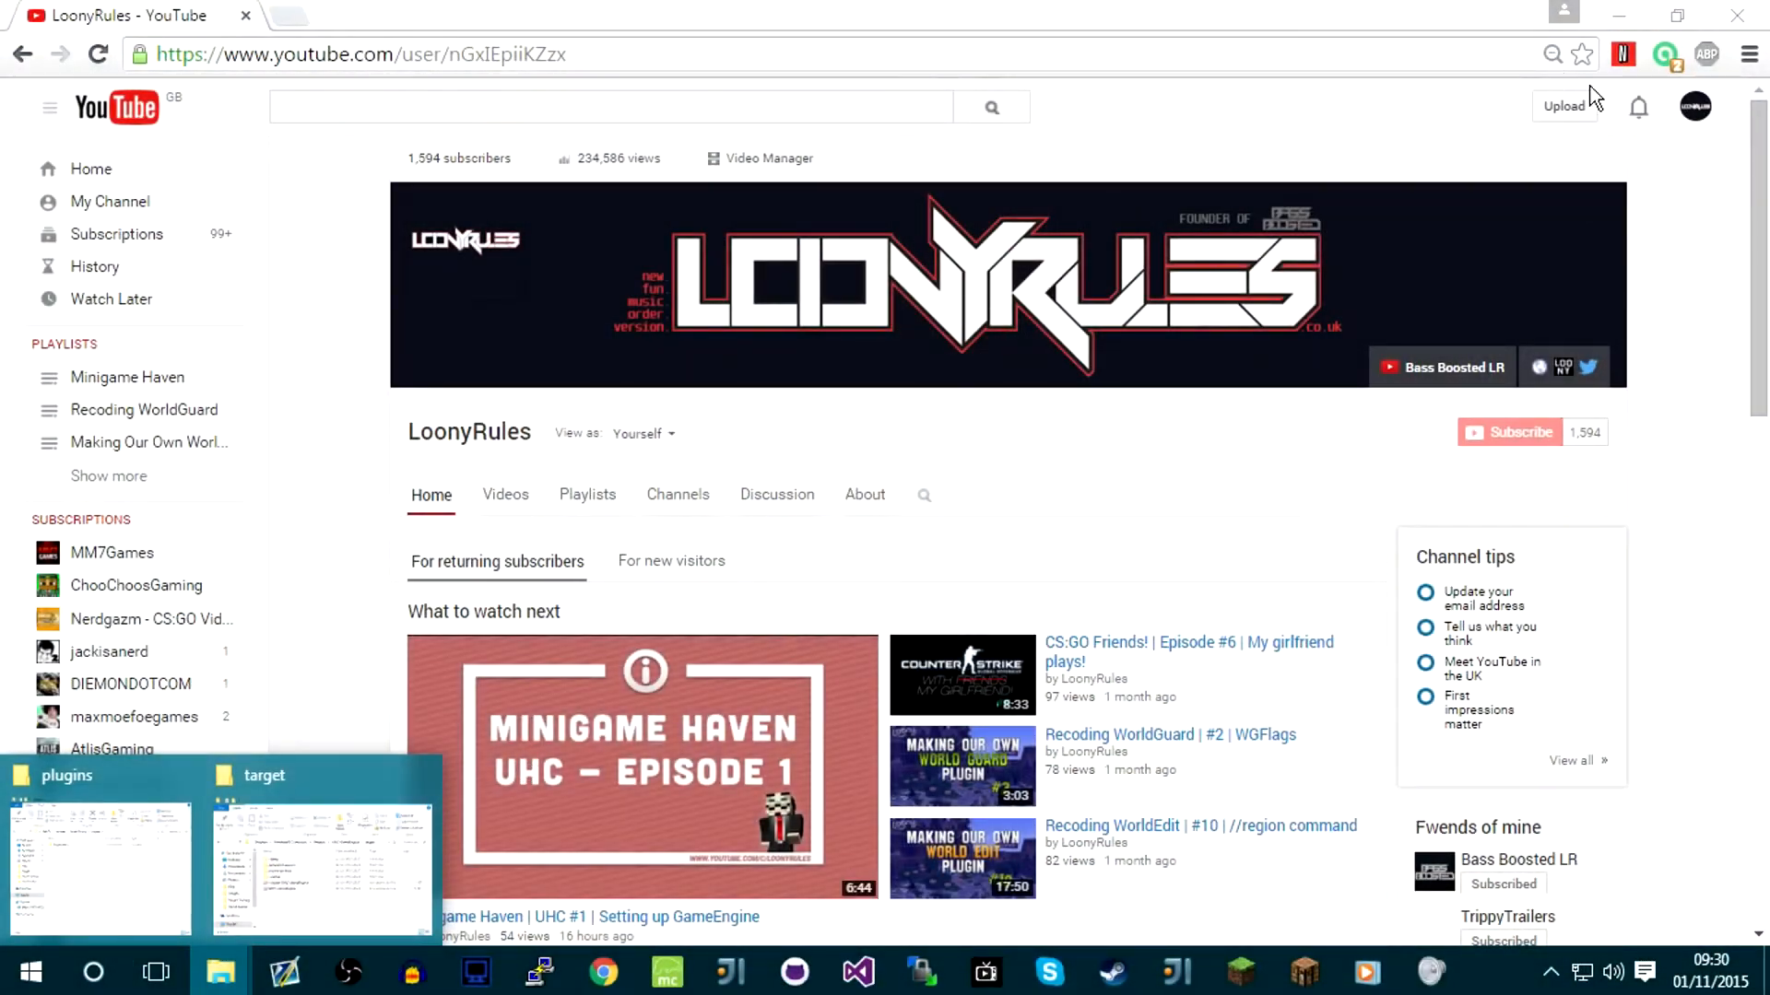
Read the UHC episode comment notifications, then switch to the Plugin Testing folder
click(1637, 107)
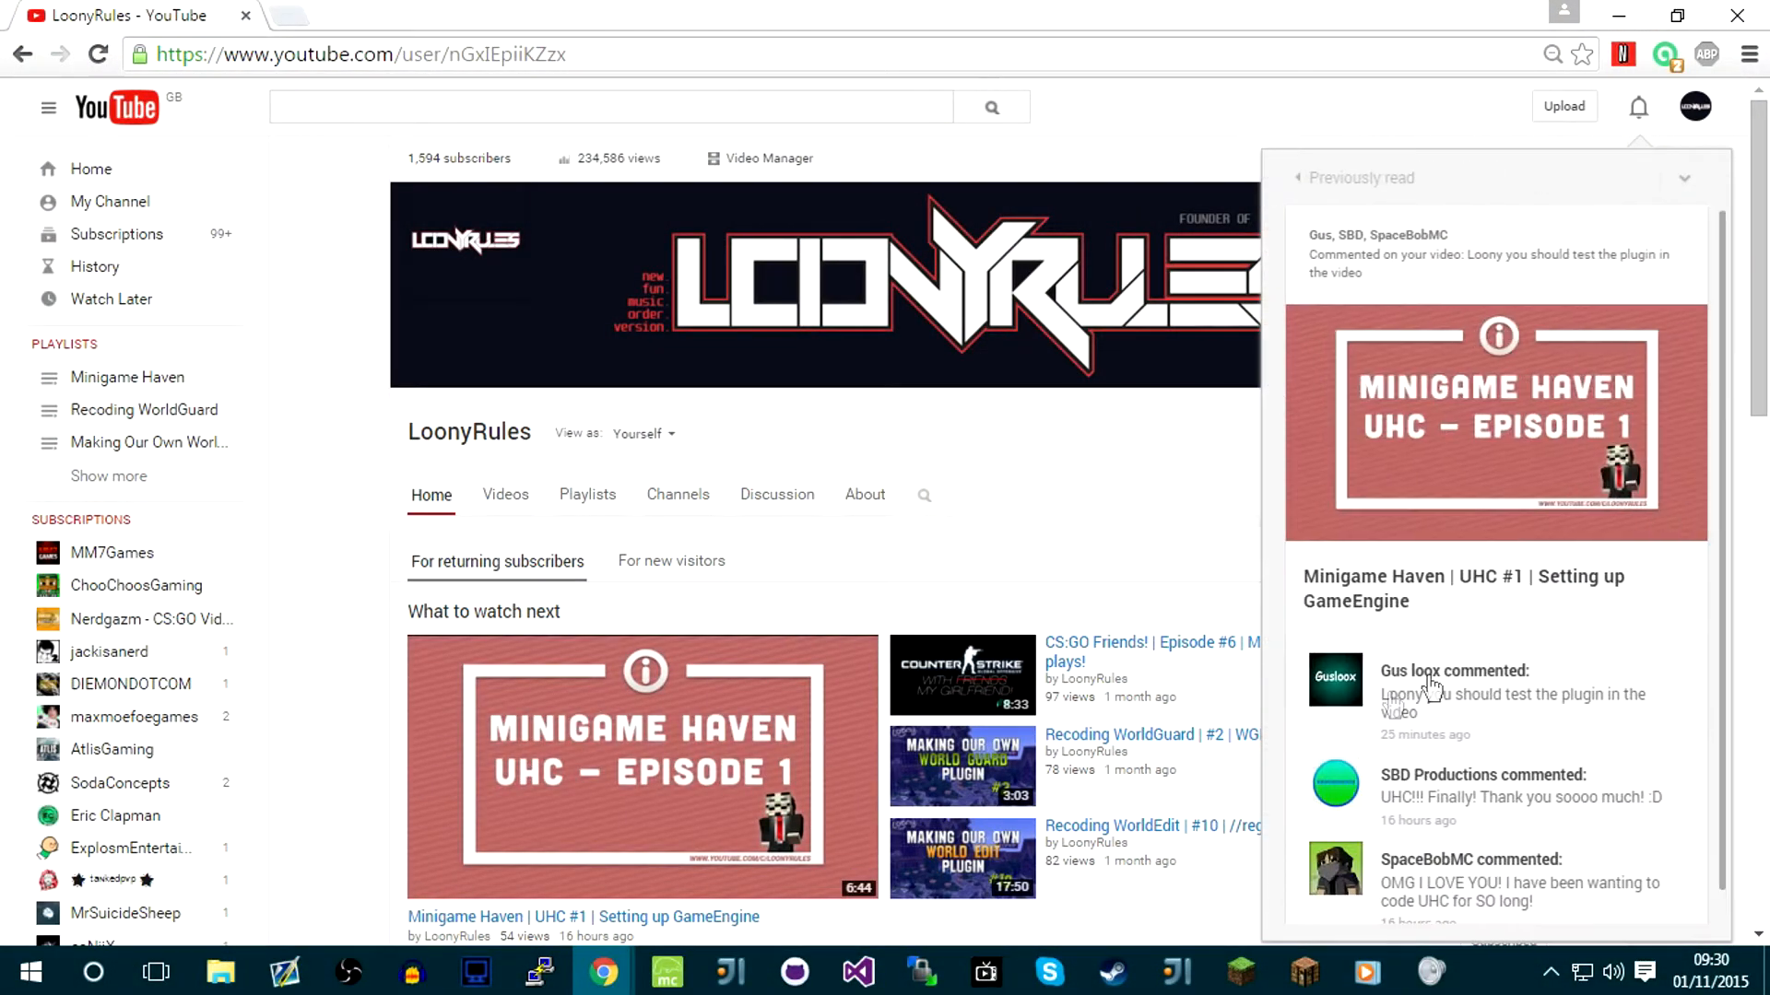
mouse_move(914, 585)
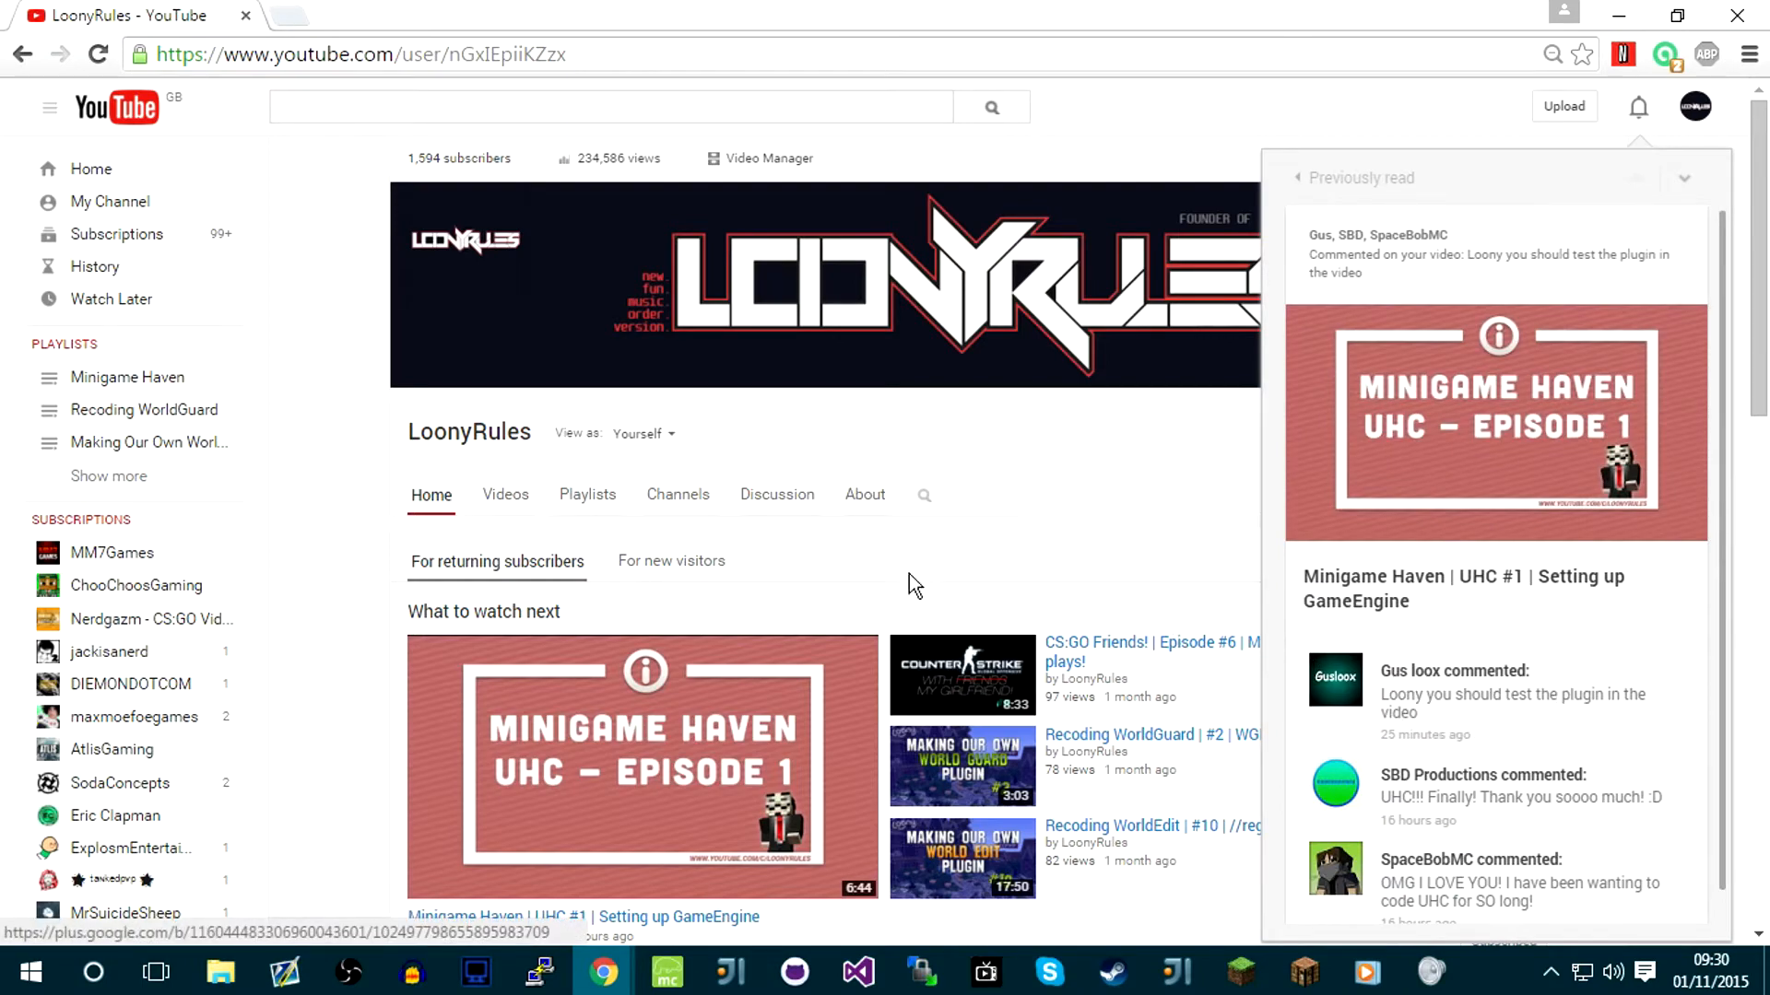
click(219, 972)
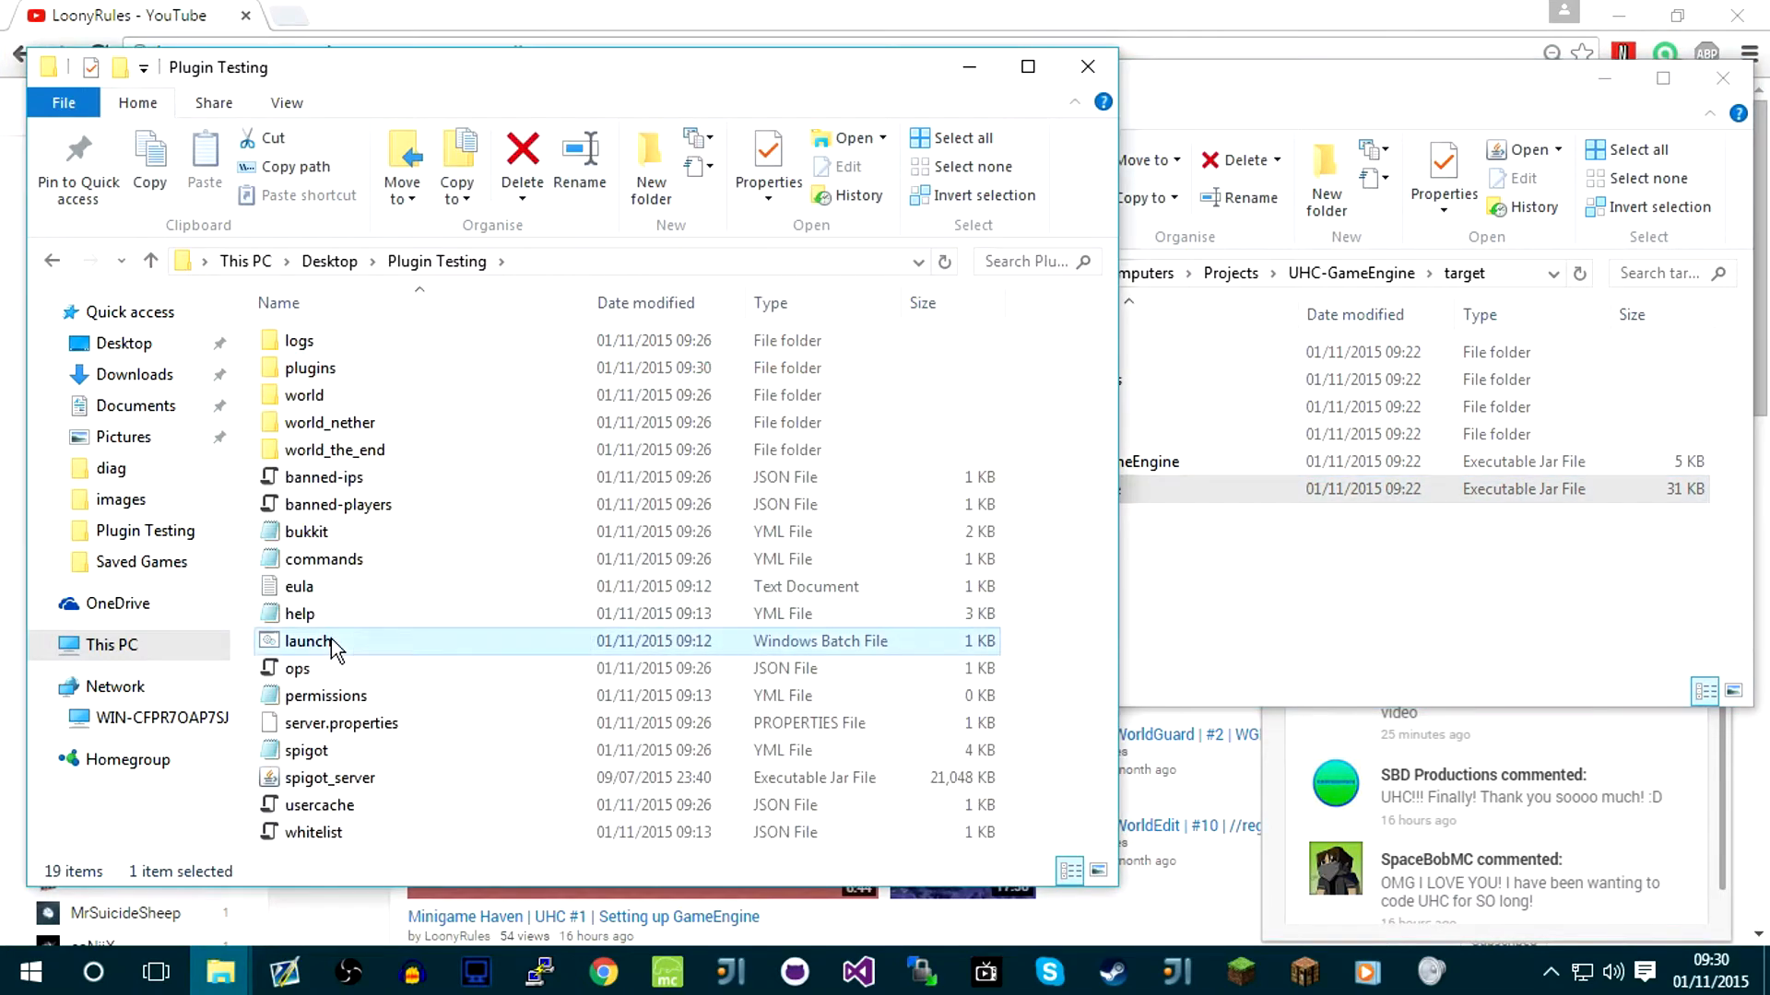
double_click(308, 642)
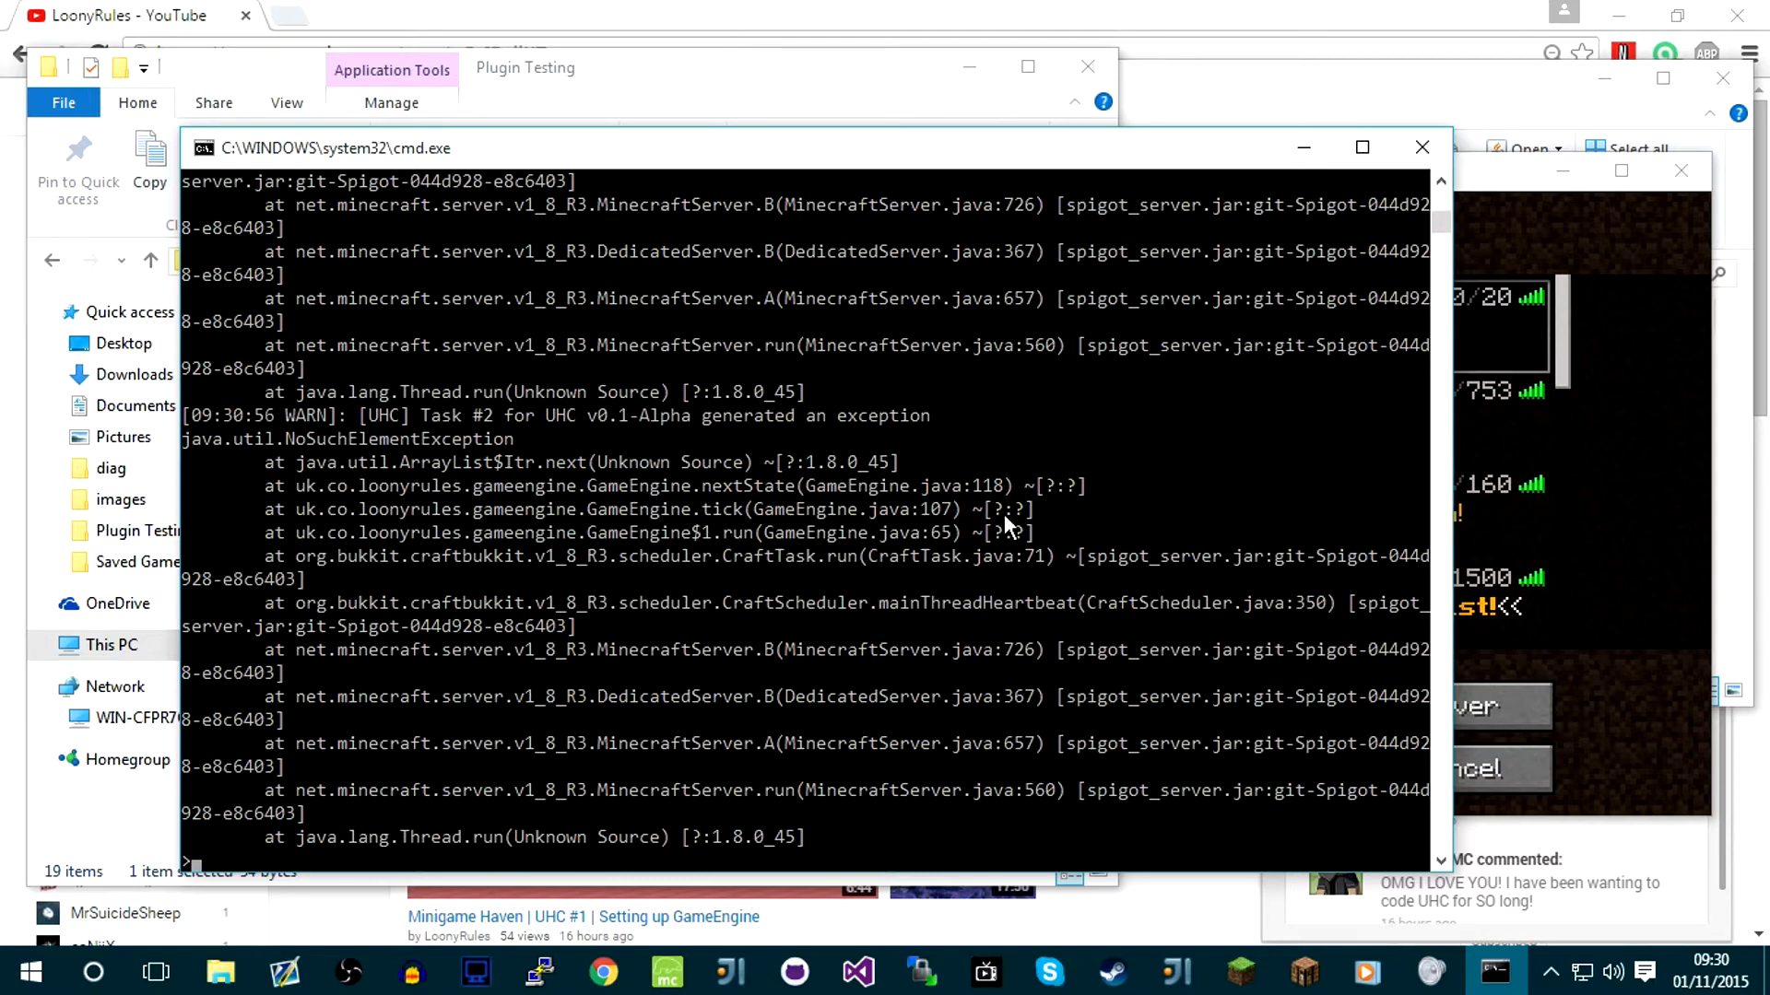
text(stop)
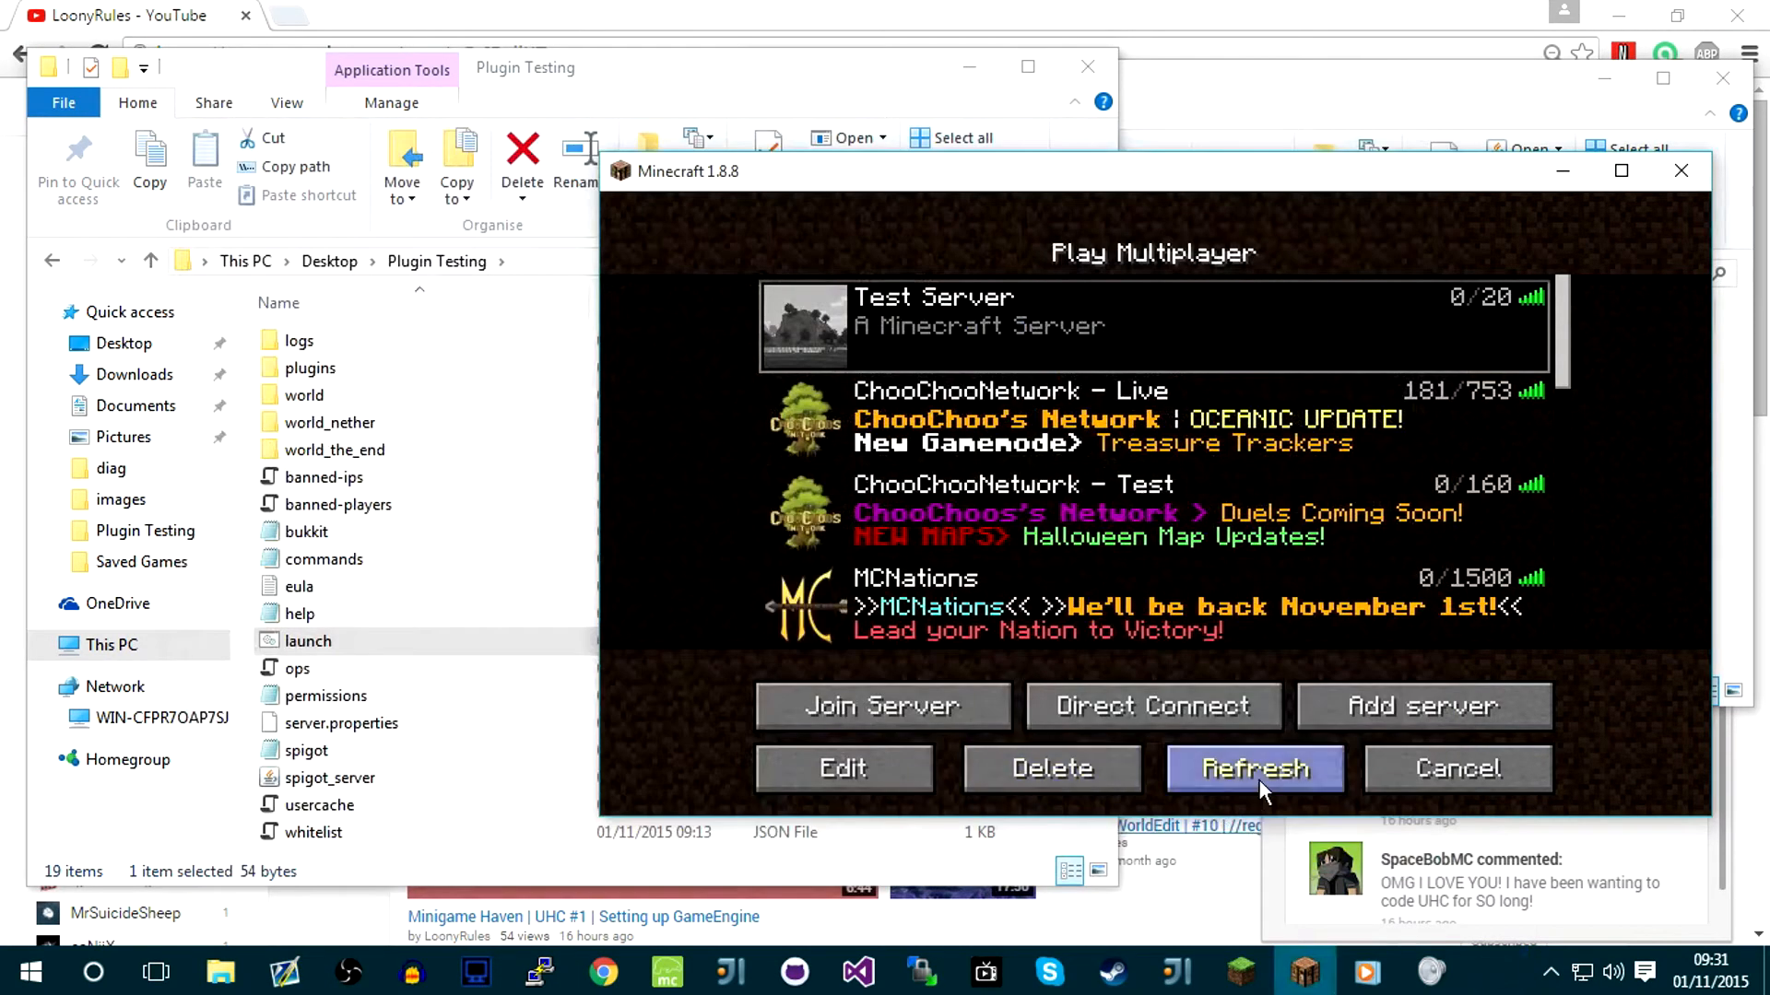
click(1253, 769)
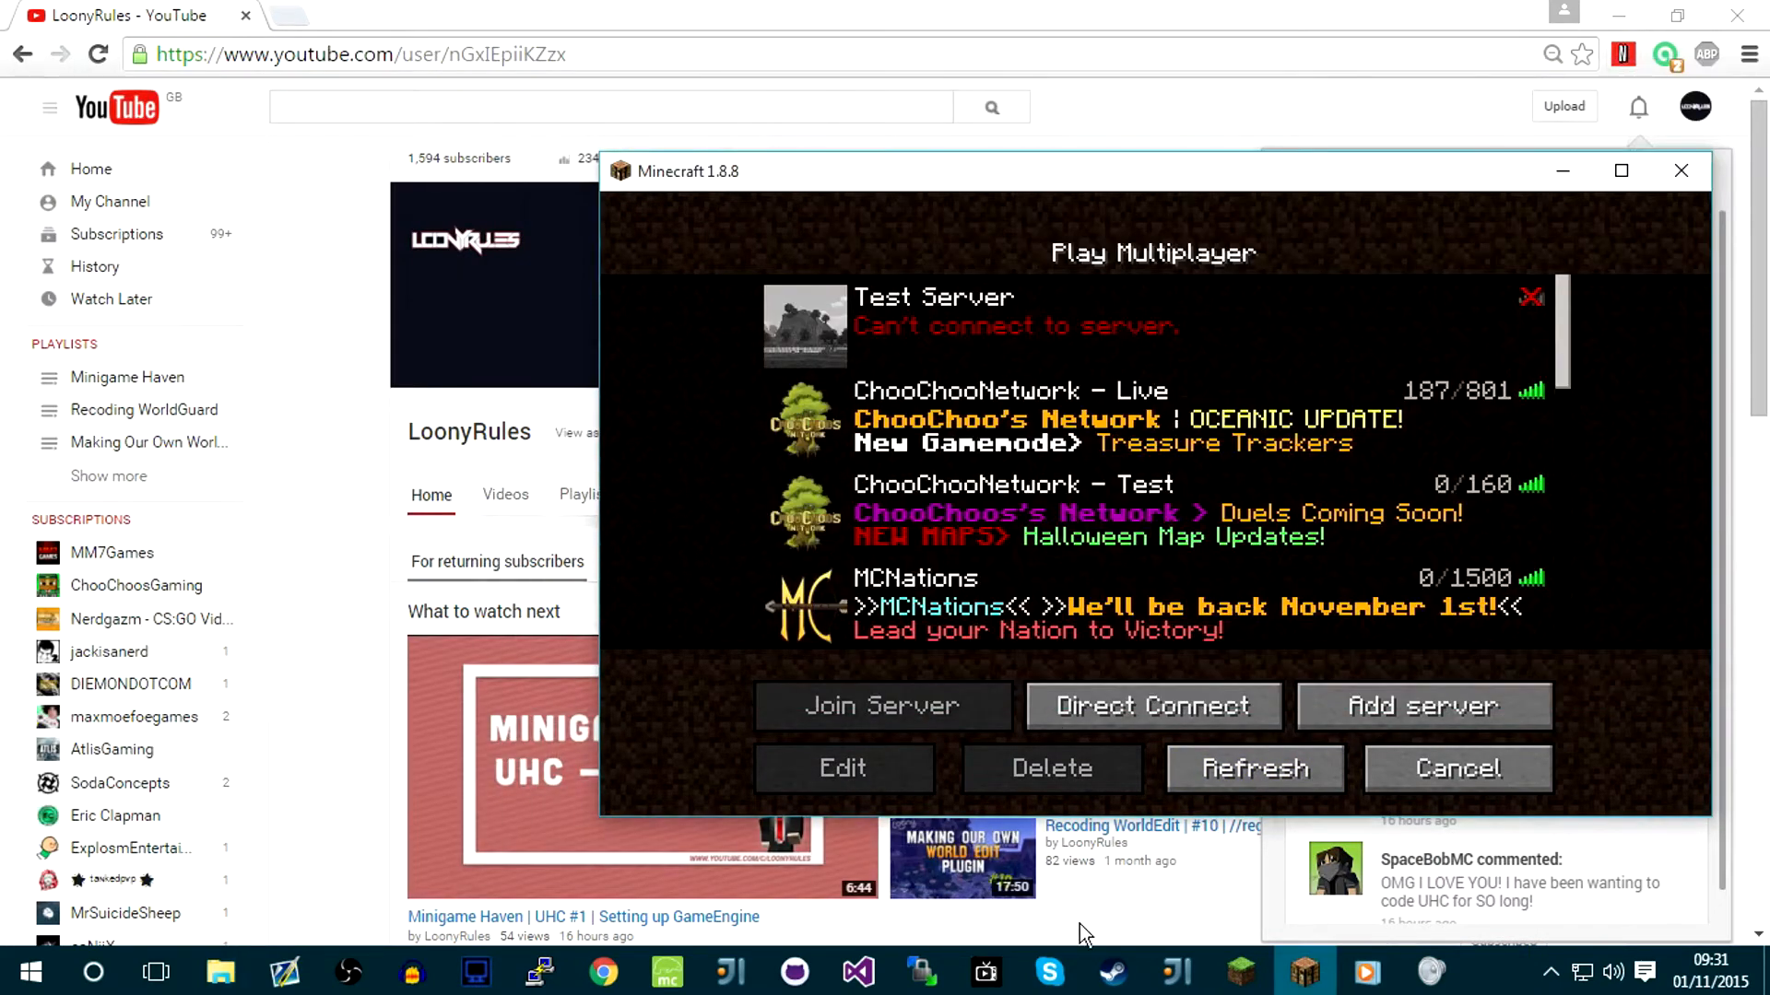
Add a gamestates package under uhc holding a new empty LobbyGameState class
click(1174, 972)
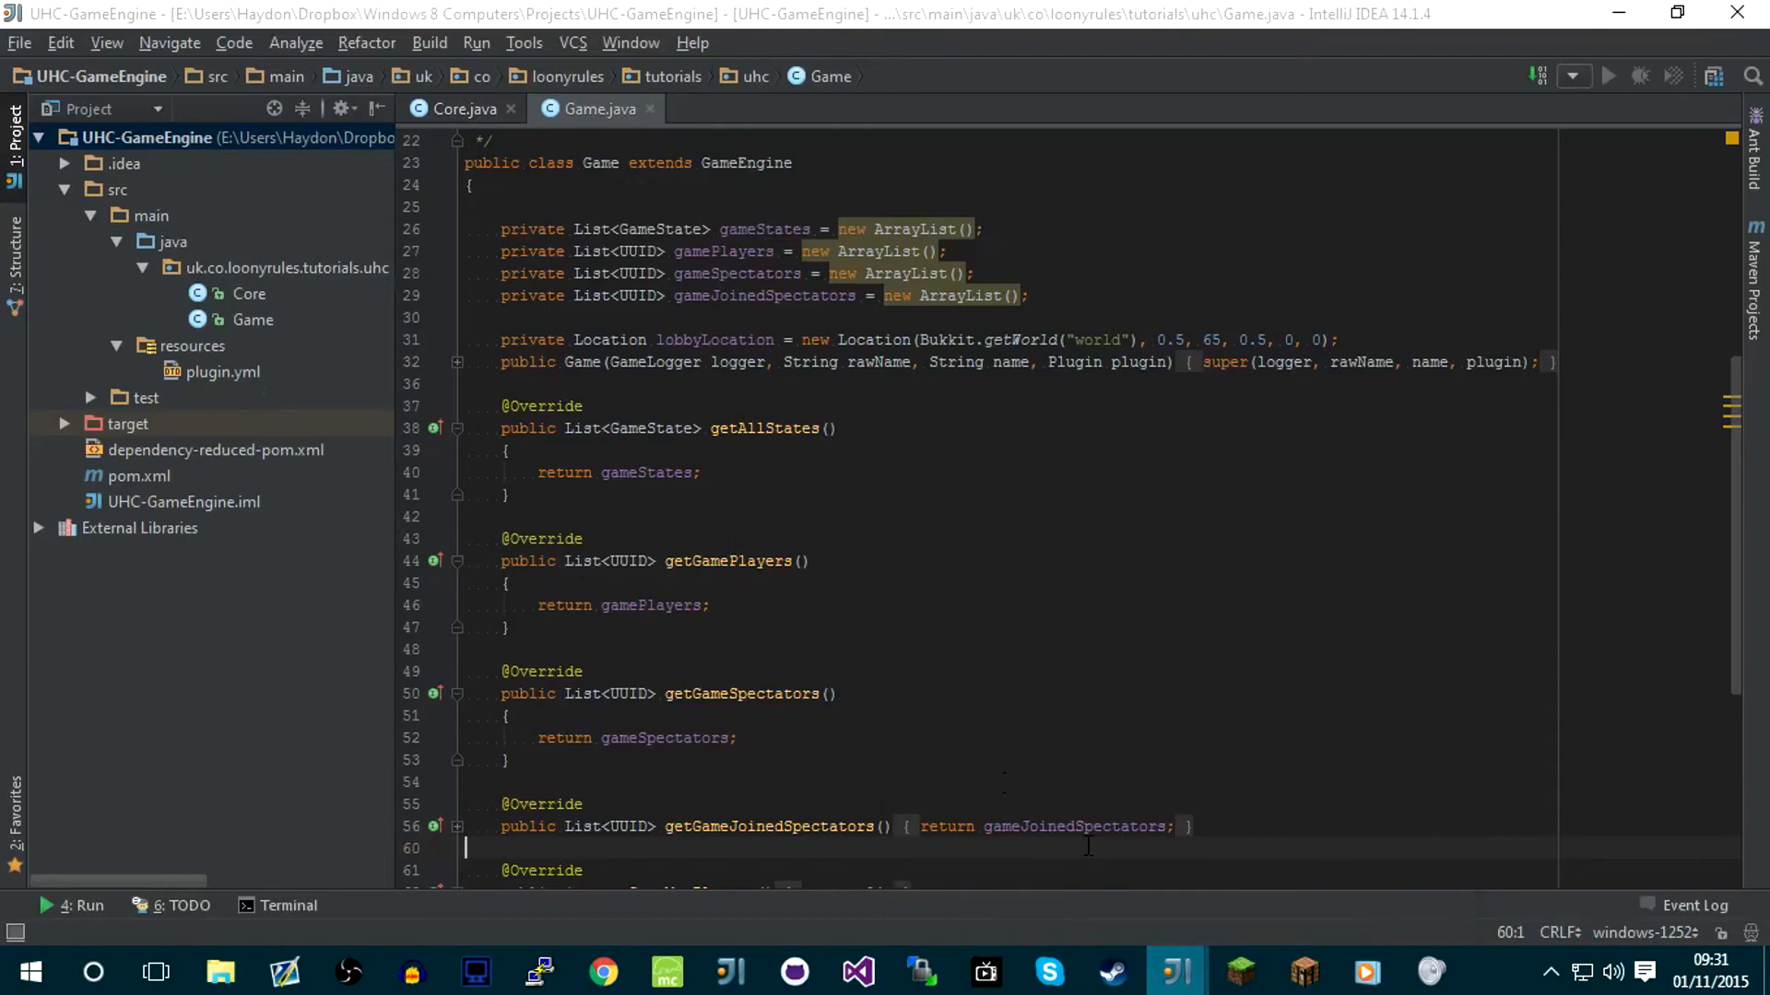
right_click(282, 267)
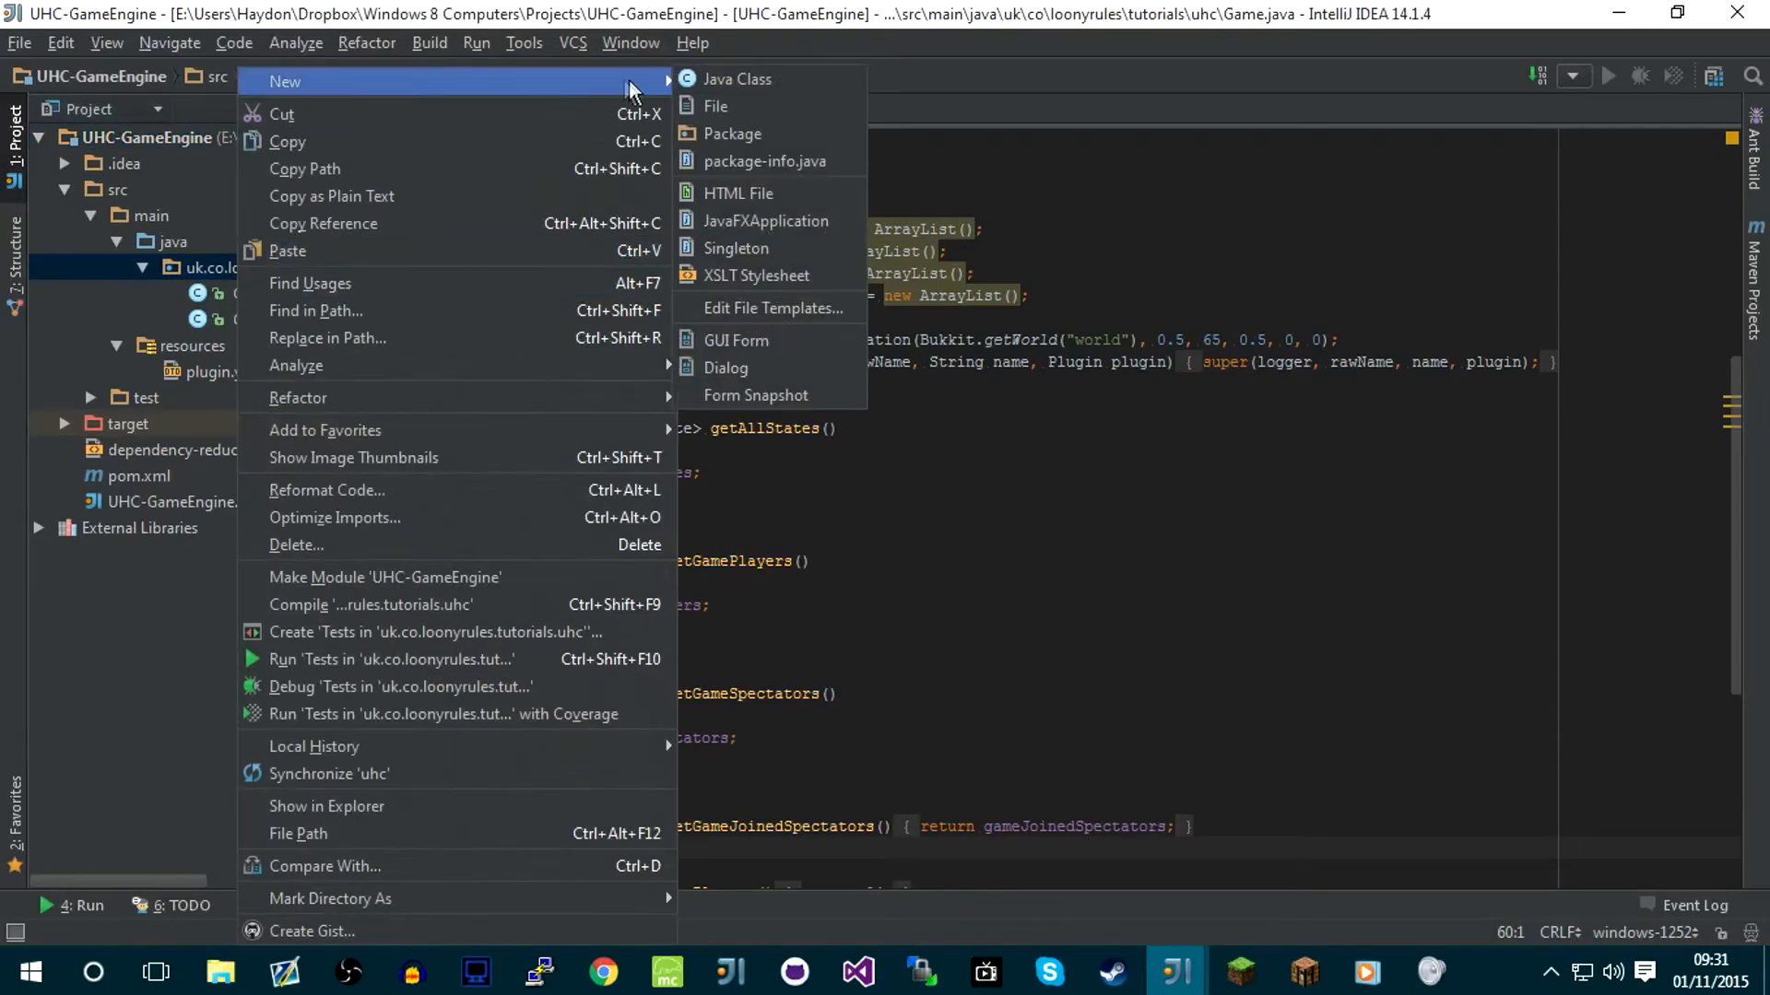
click(732, 133)
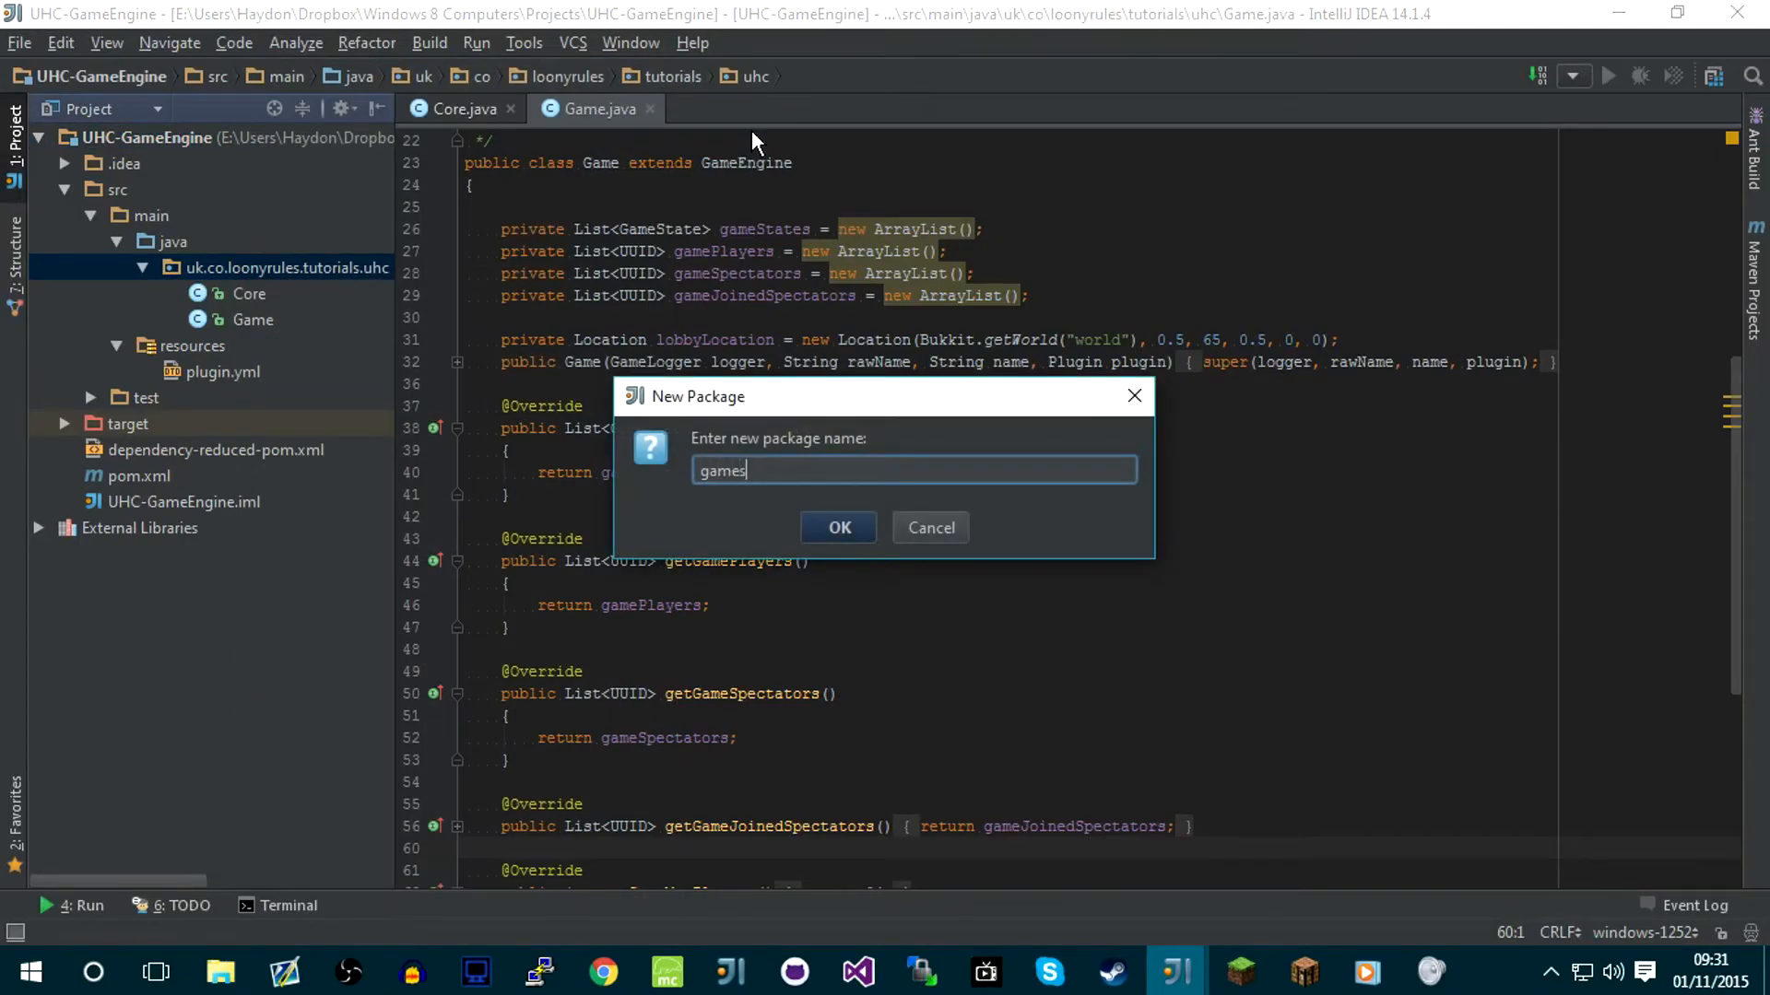
click(837, 527)
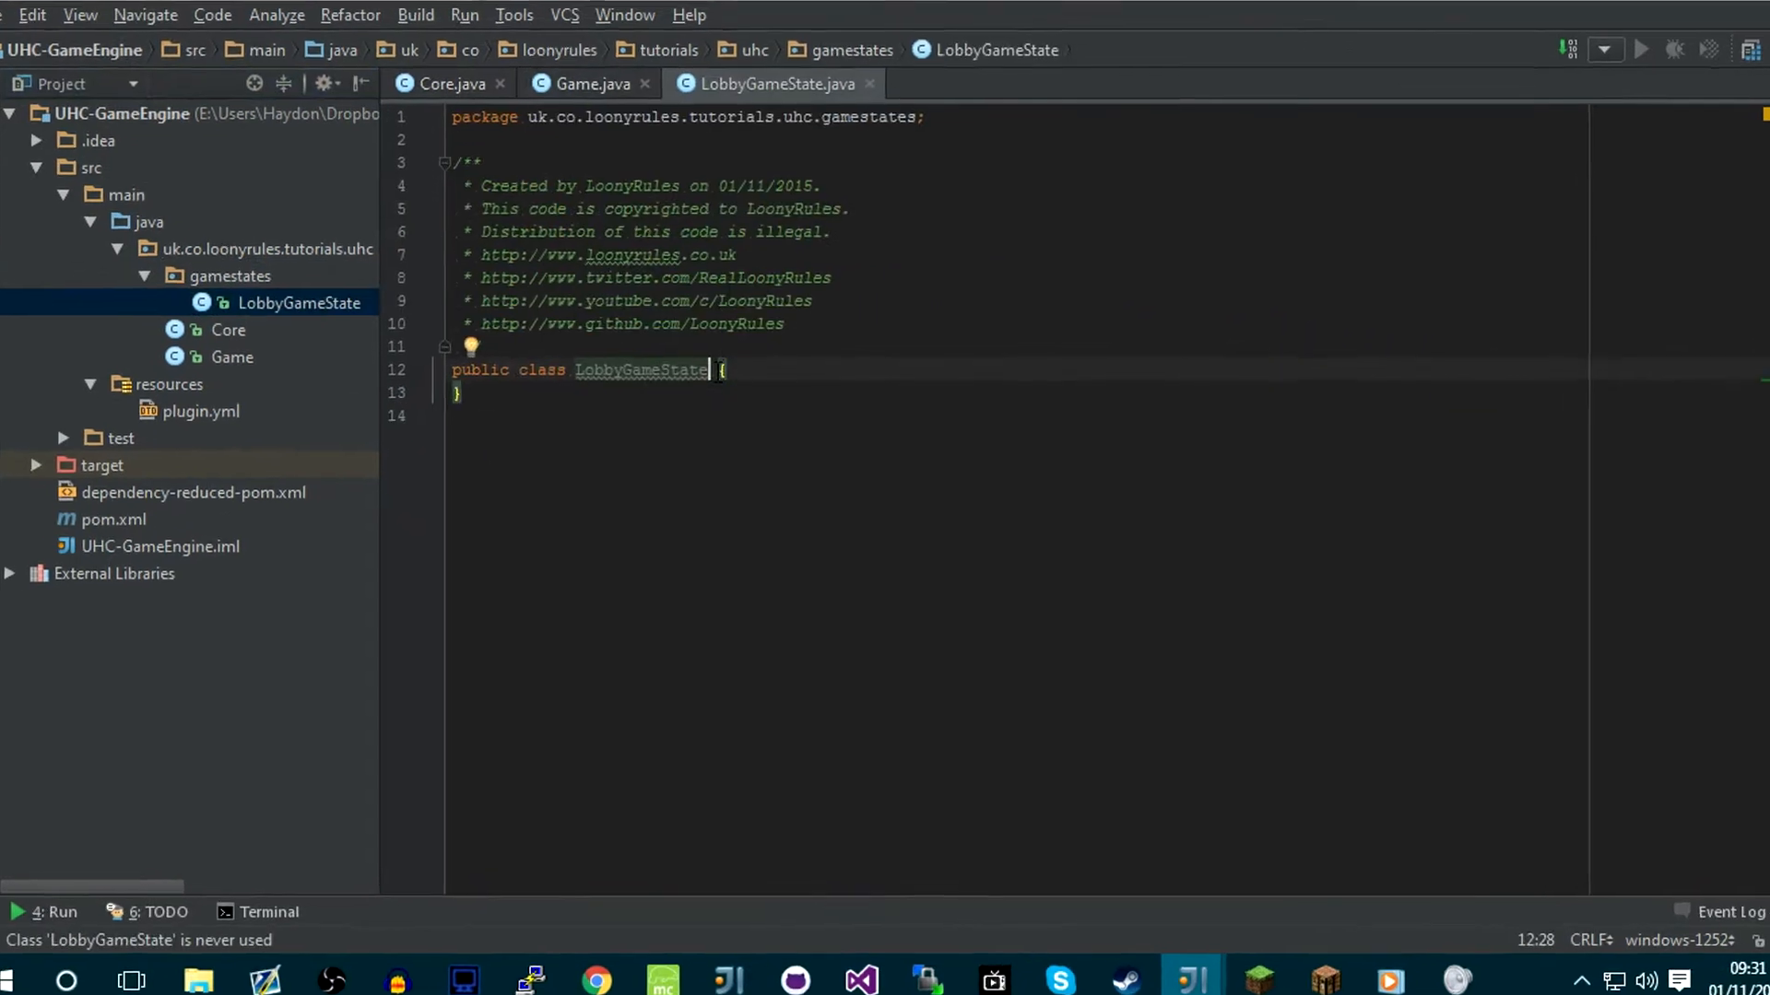
Extend GameState, generate the constructor and overrides, and make onStateBegin and onStateEnd return true
text(extends GameState)
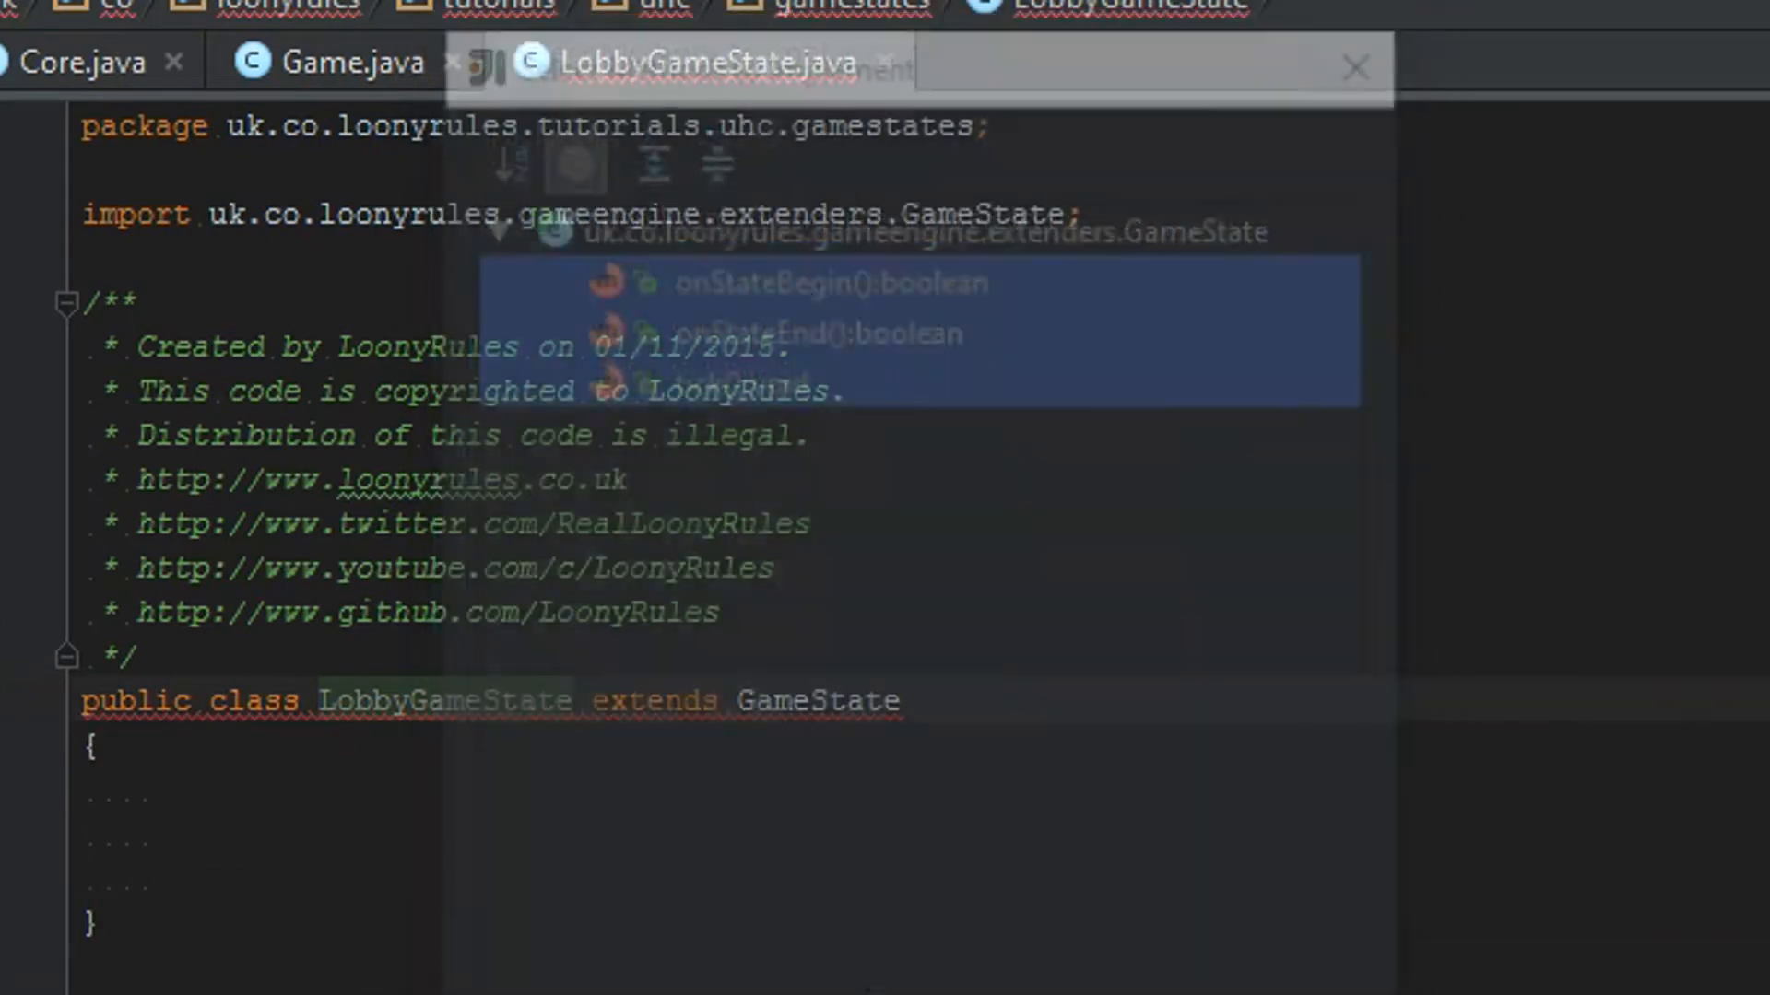
click(791, 283)
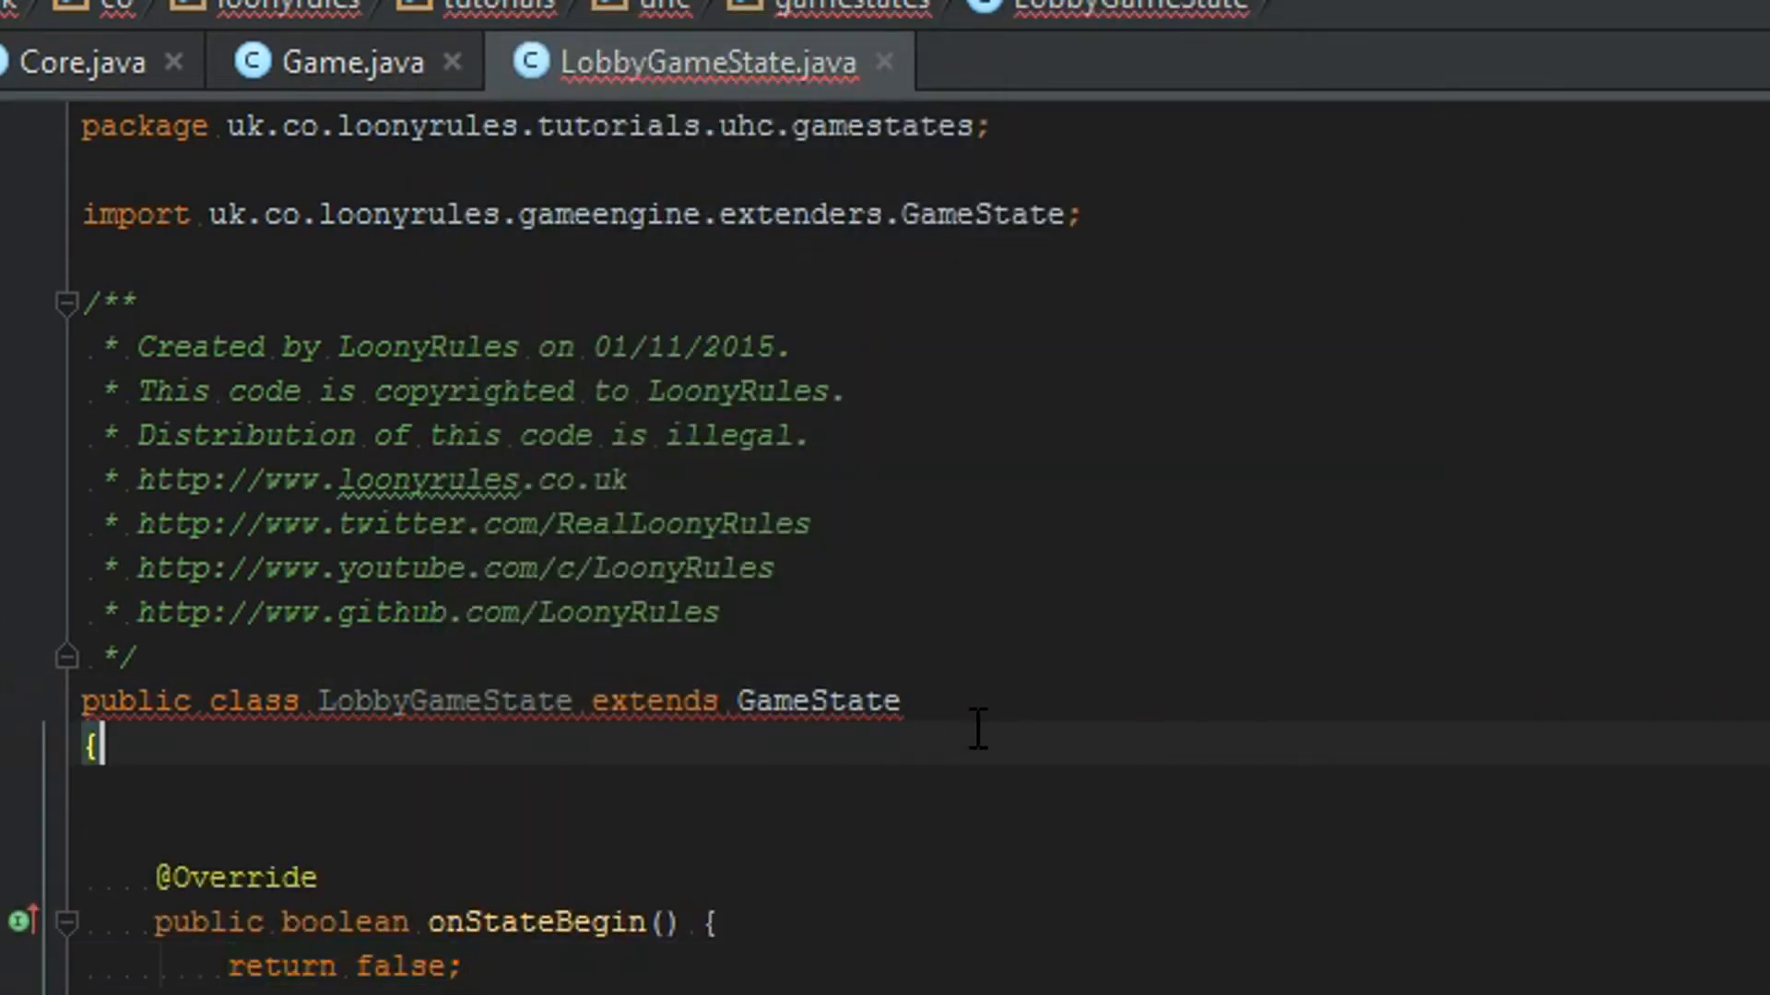
mouse_move(887, 722)
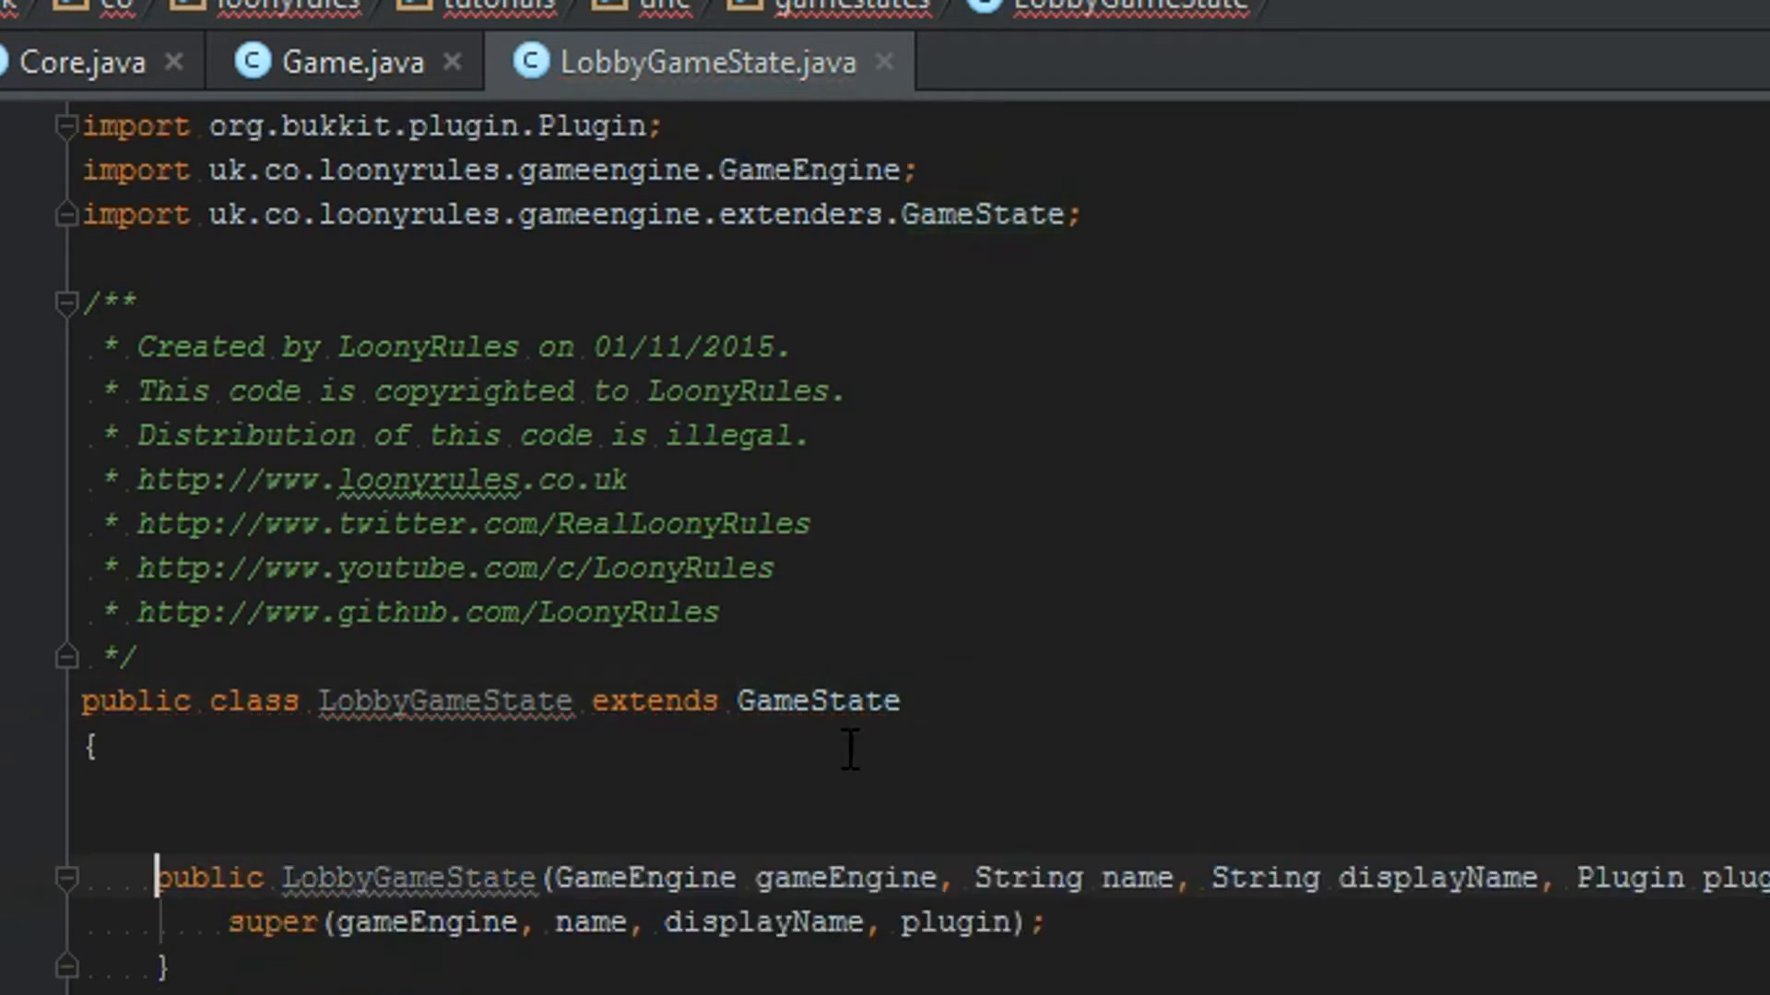
scroll(down, 3)
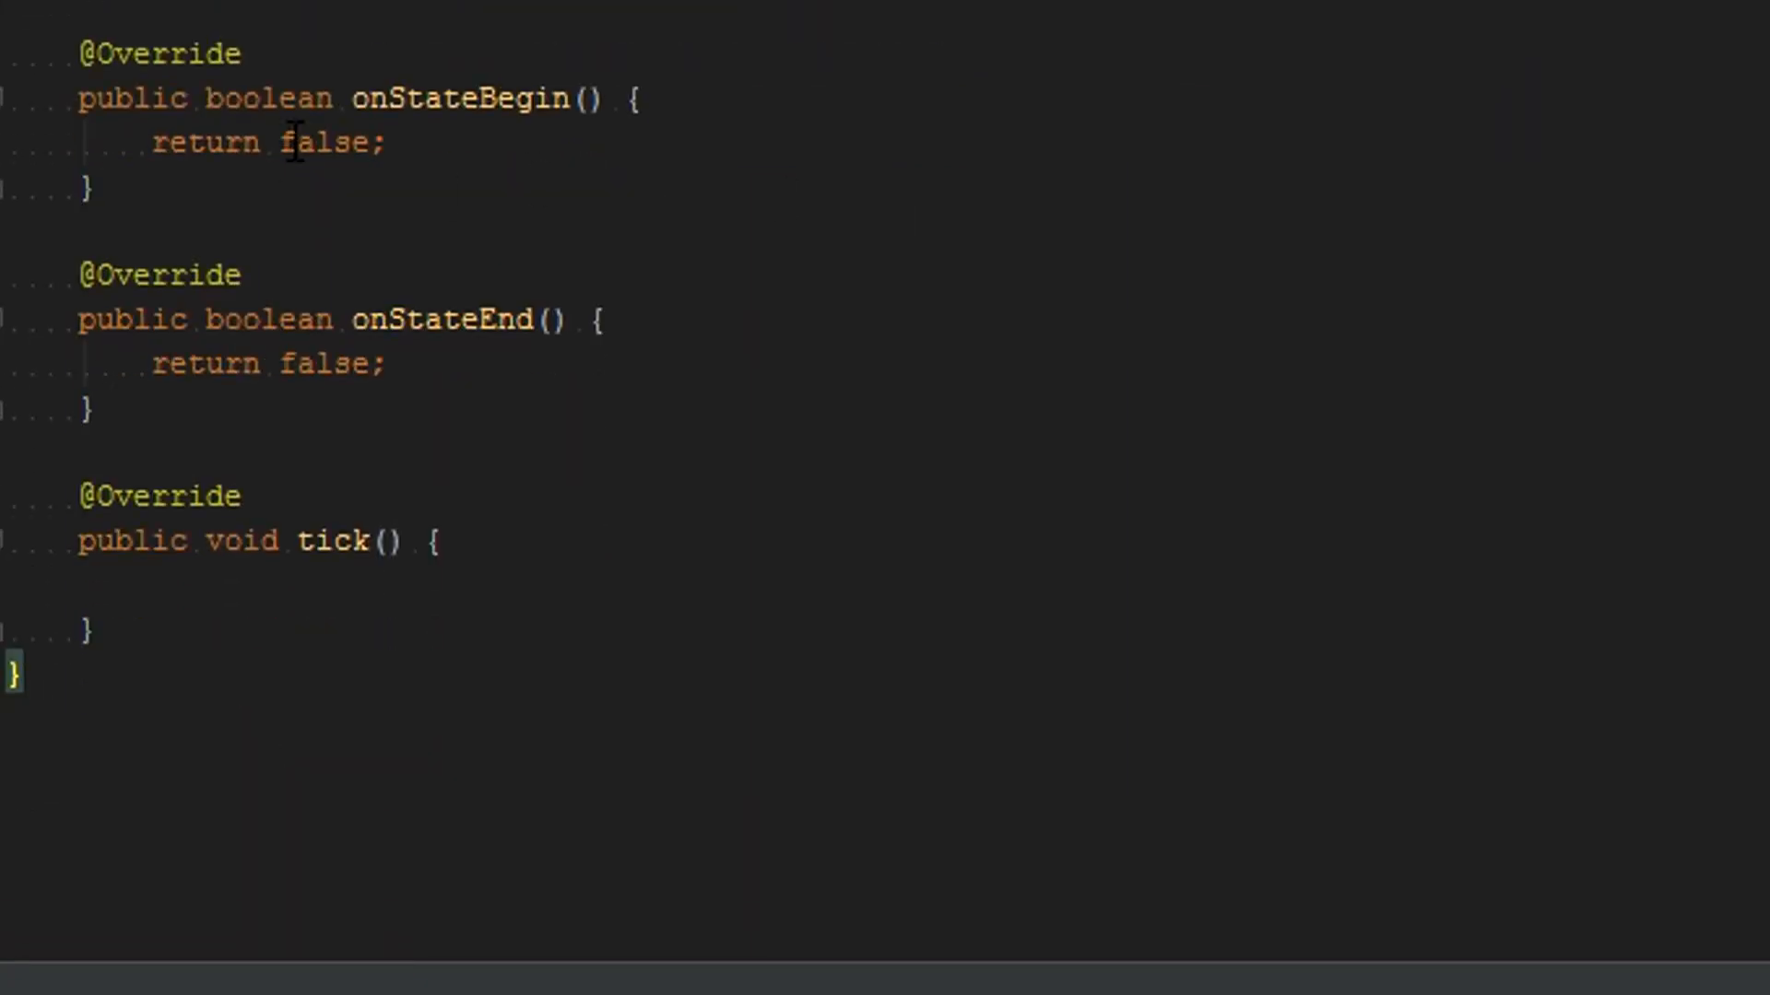
text(true)
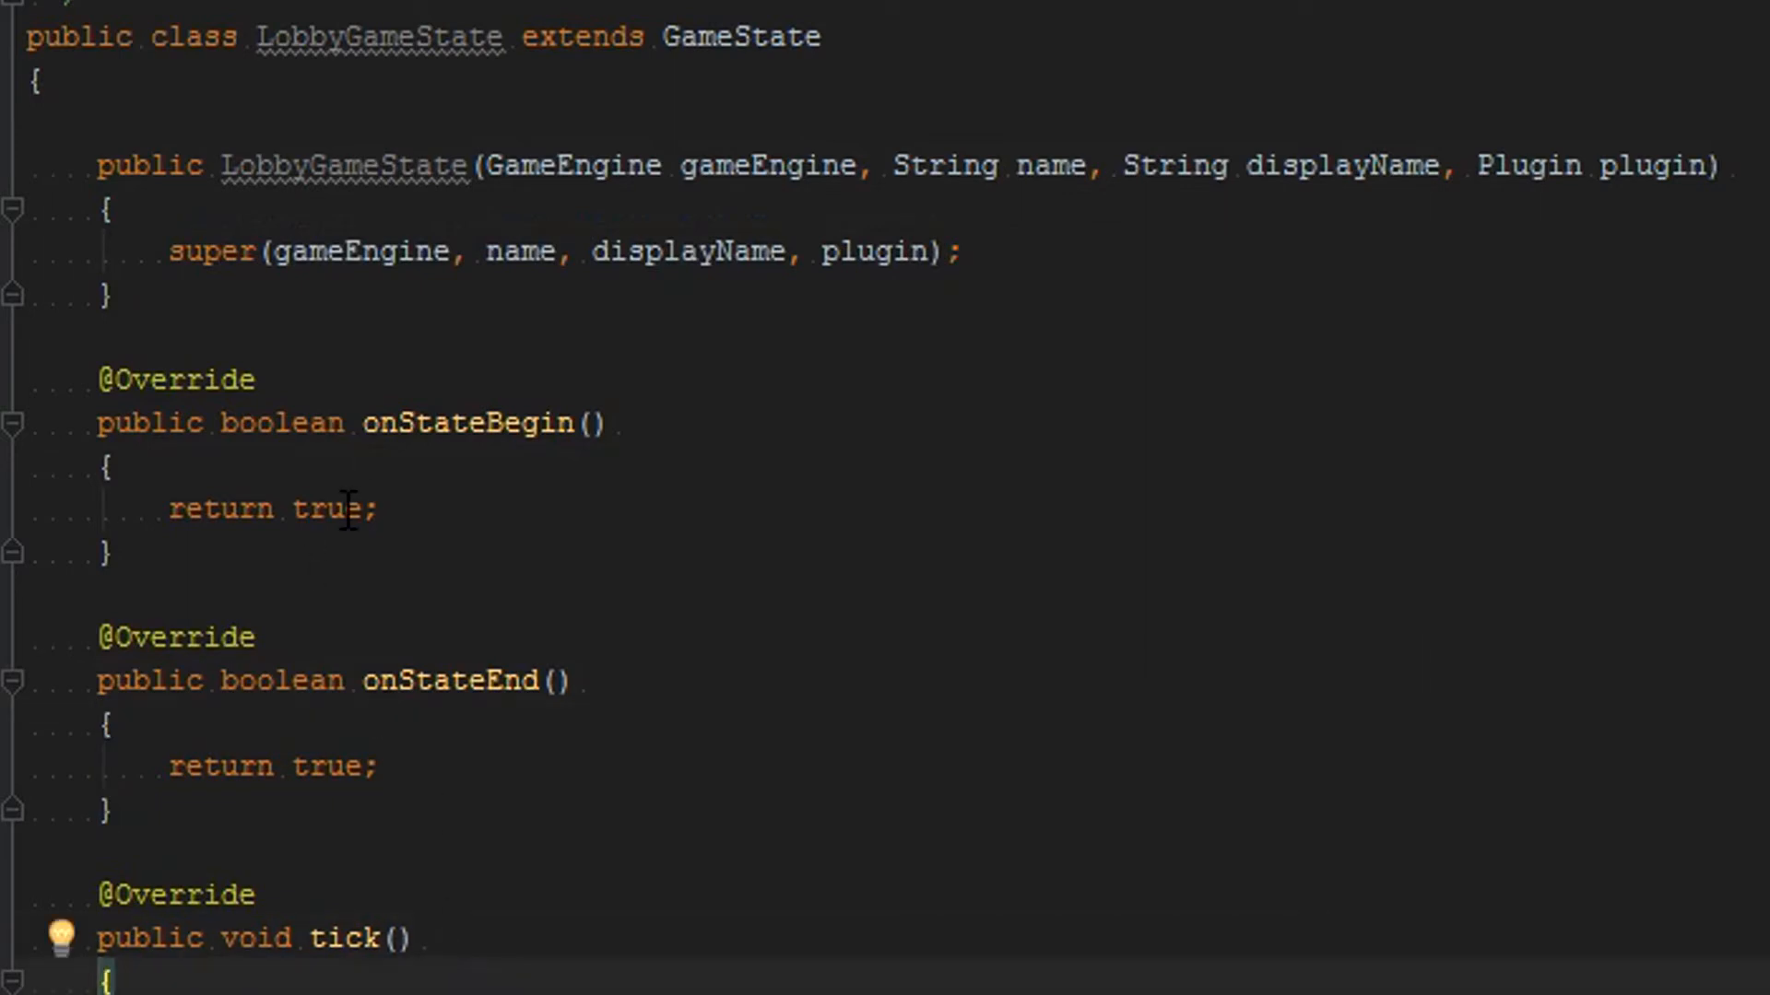
drag(168, 509, 378, 509)
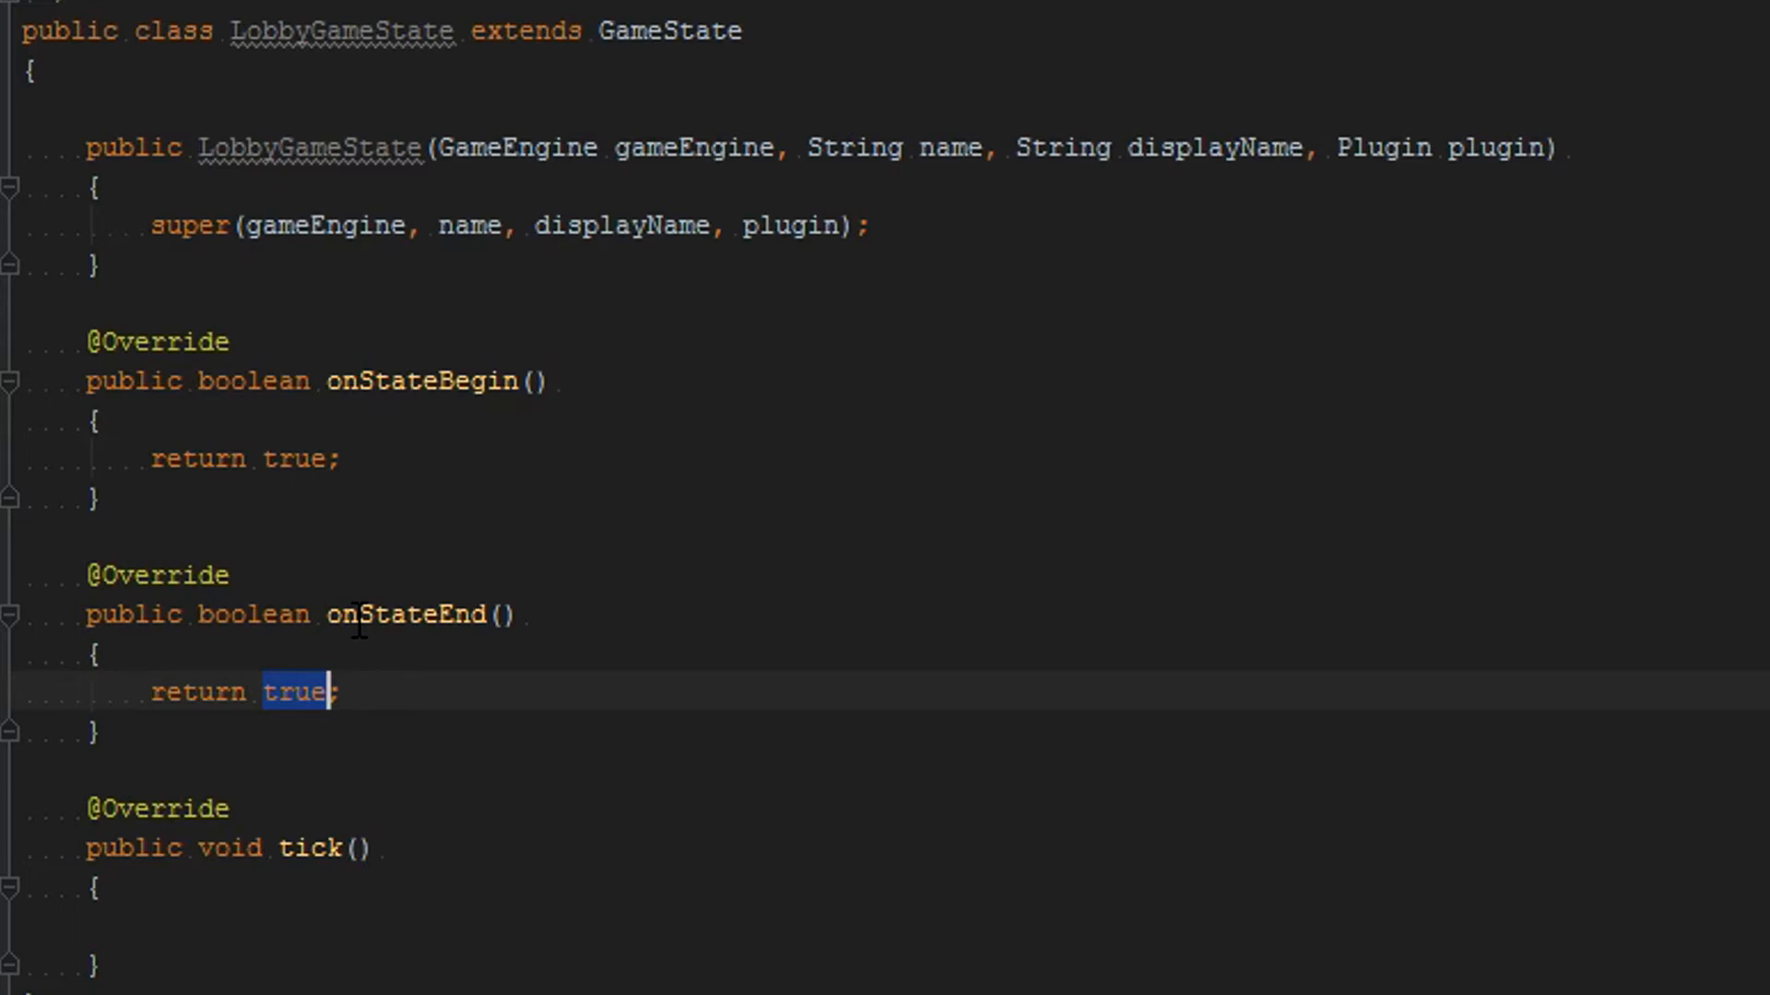
mouse_move(351, 463)
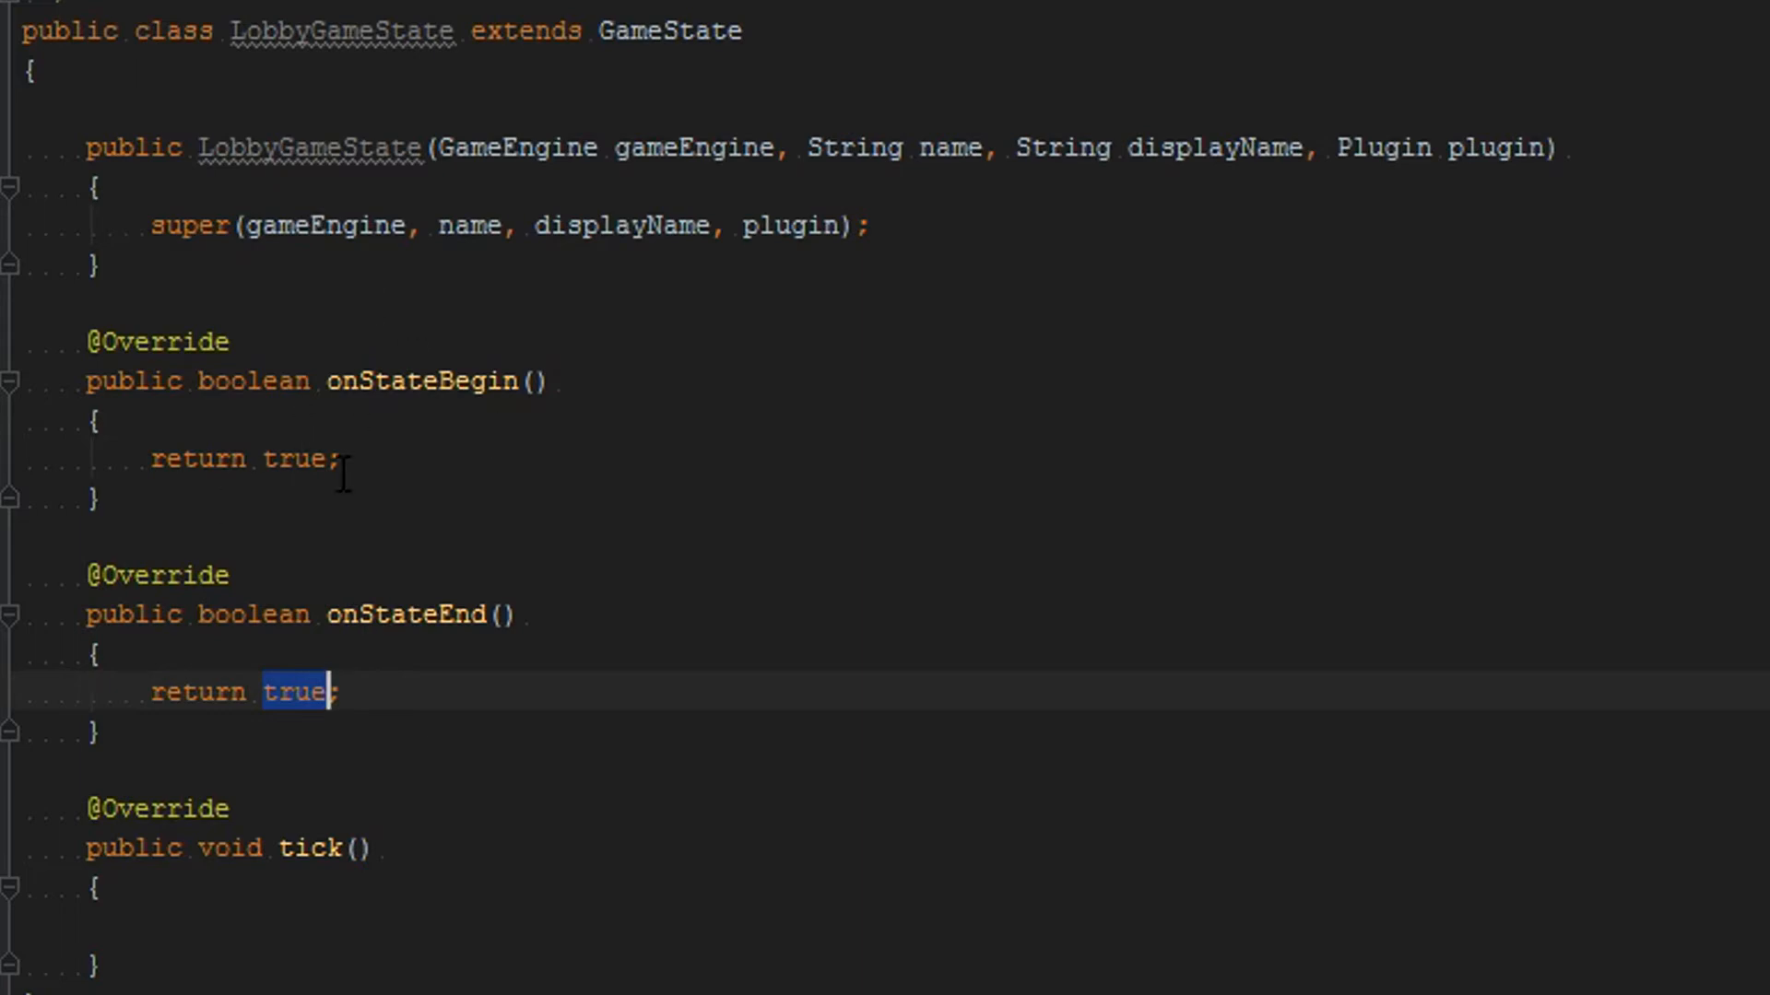
mouse_move(904, 274)
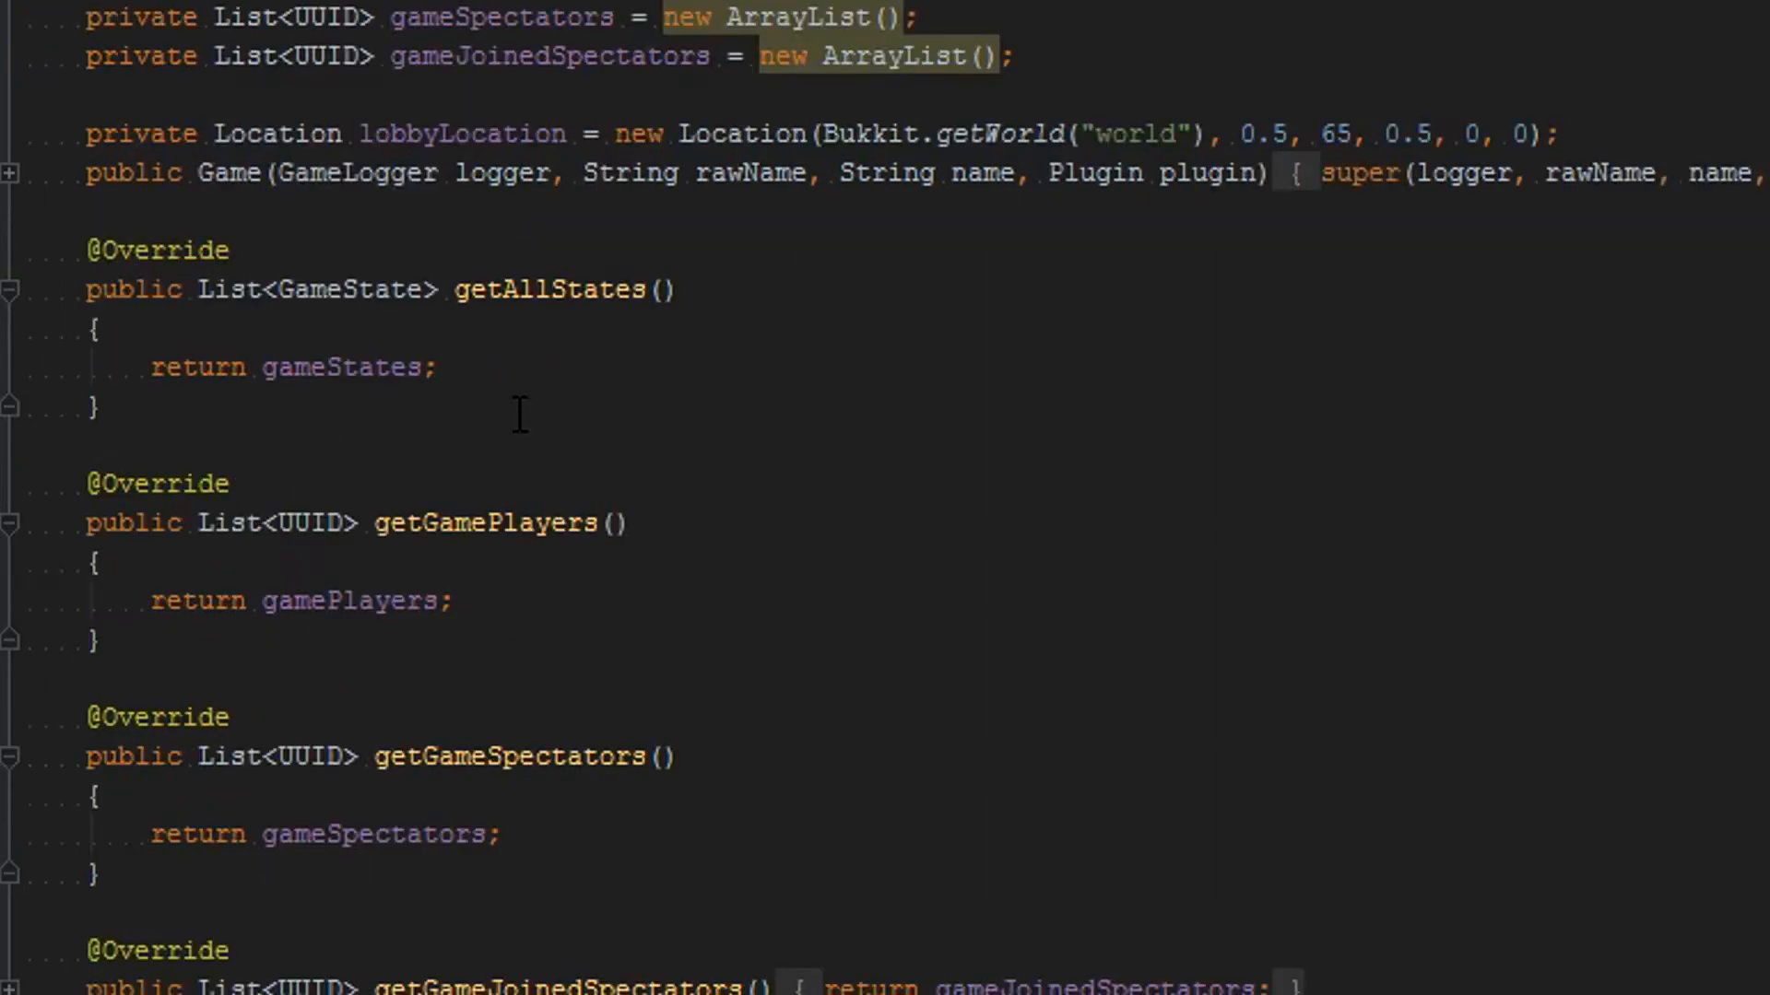
Add a new LobbyGameState to gameStates with Core.getInstance().getGame() and the Core instance
text(ga)
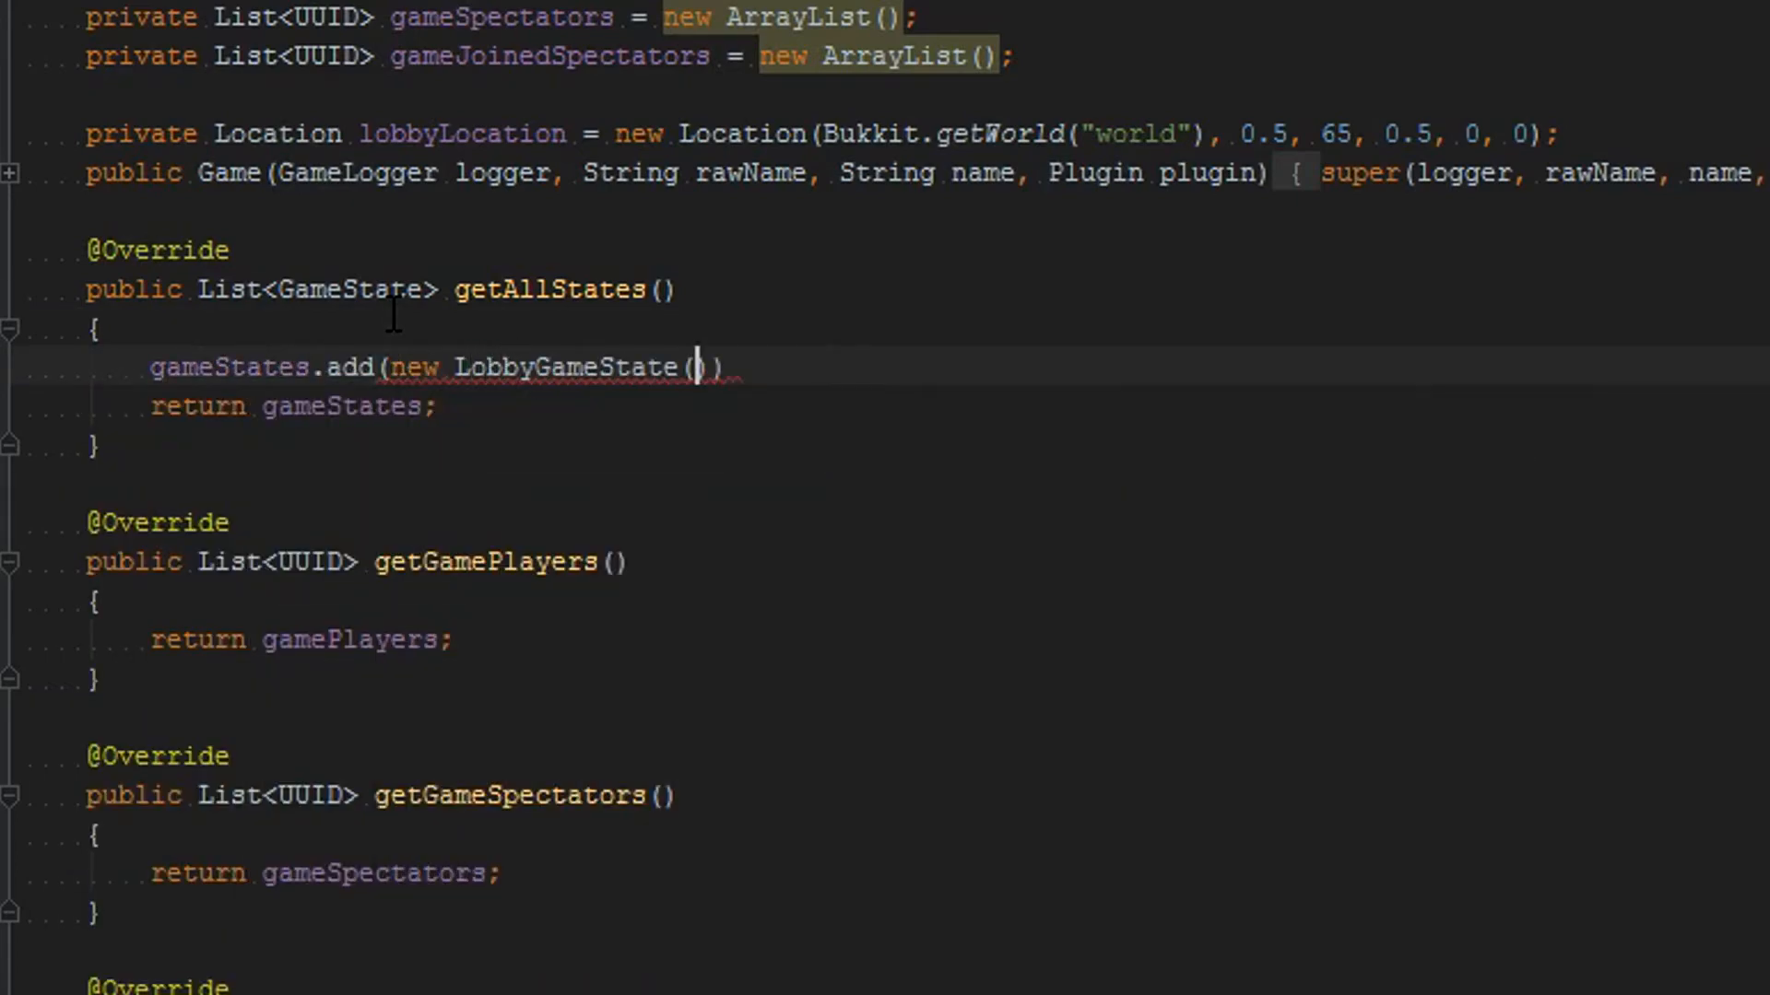
text())
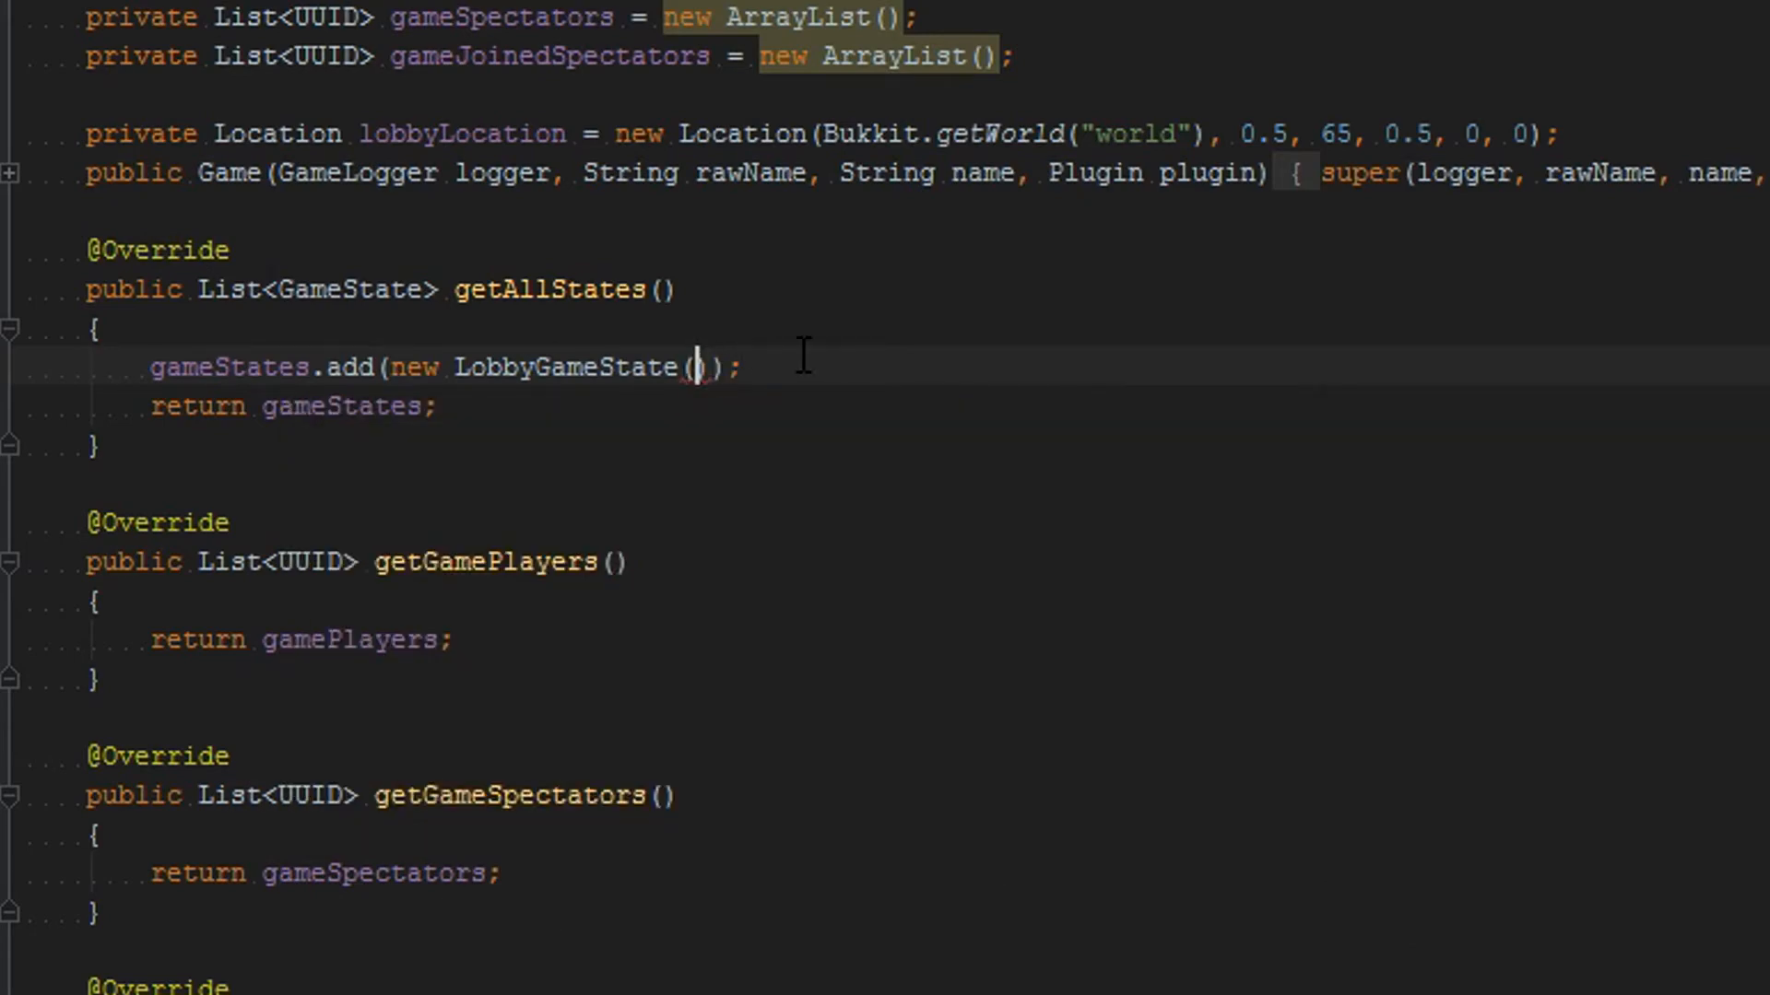
text(Core.getI)
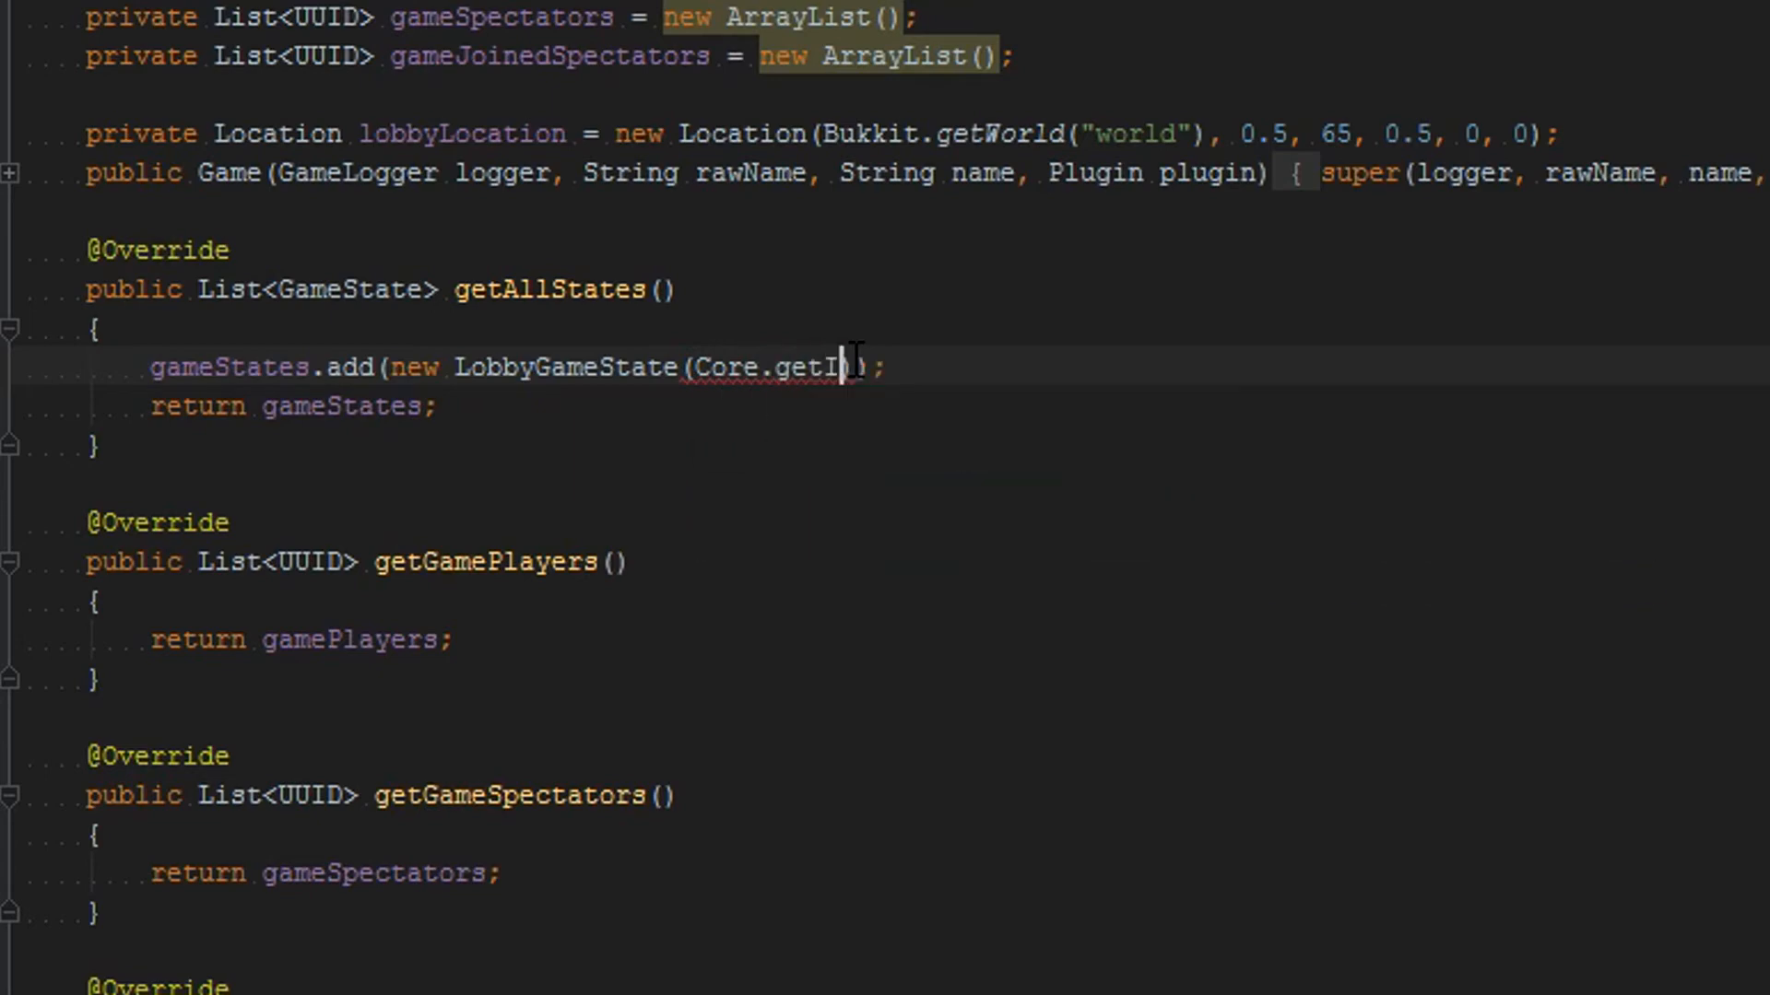
text(nstance().getGame(), ""))
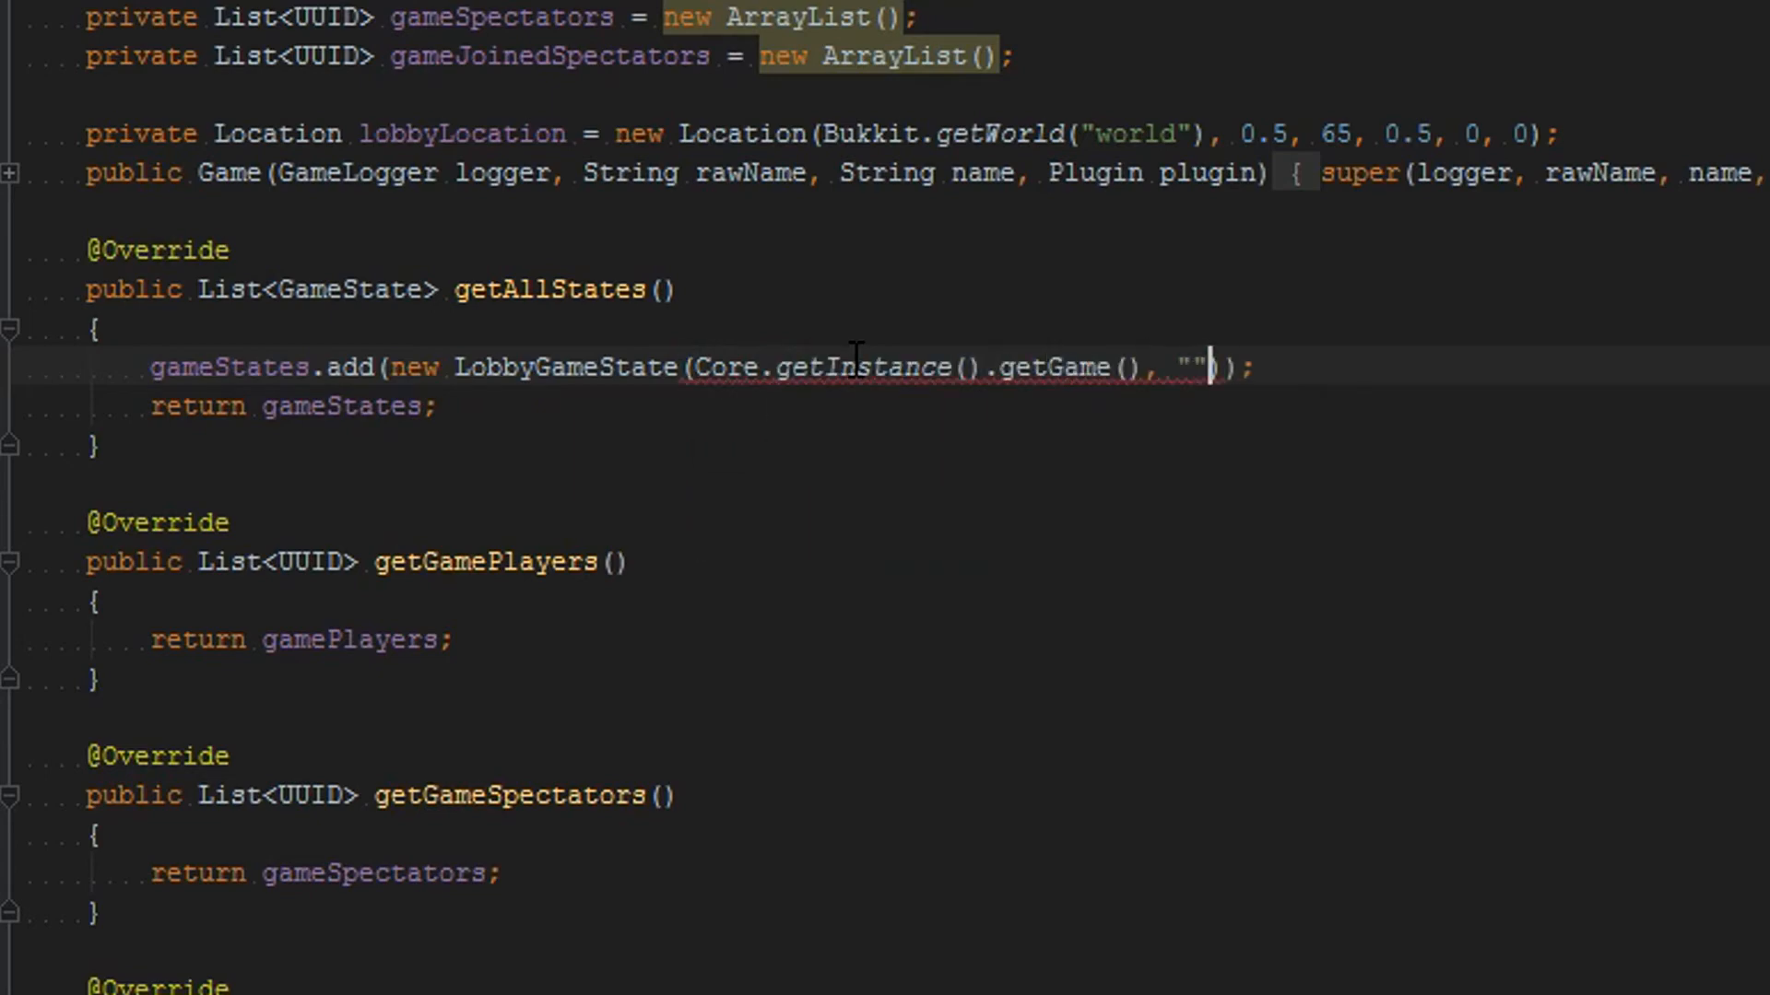
text("", Core.getInstance())
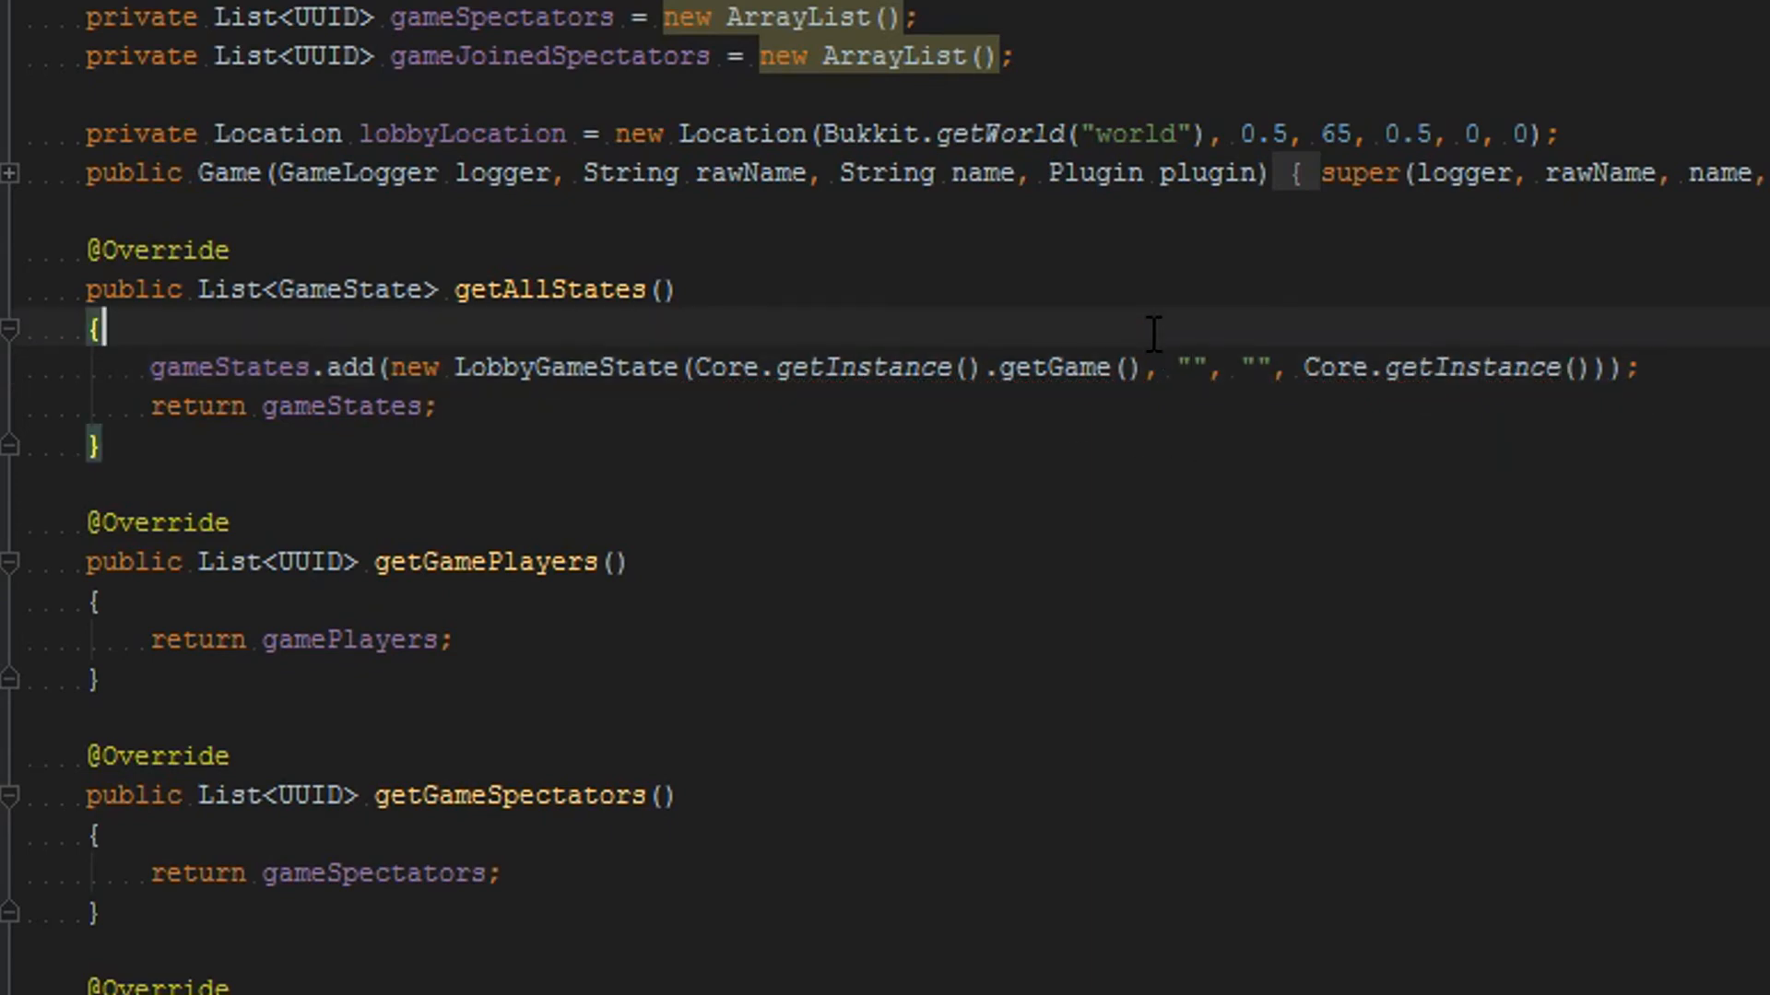
mouse_move(1185, 310)
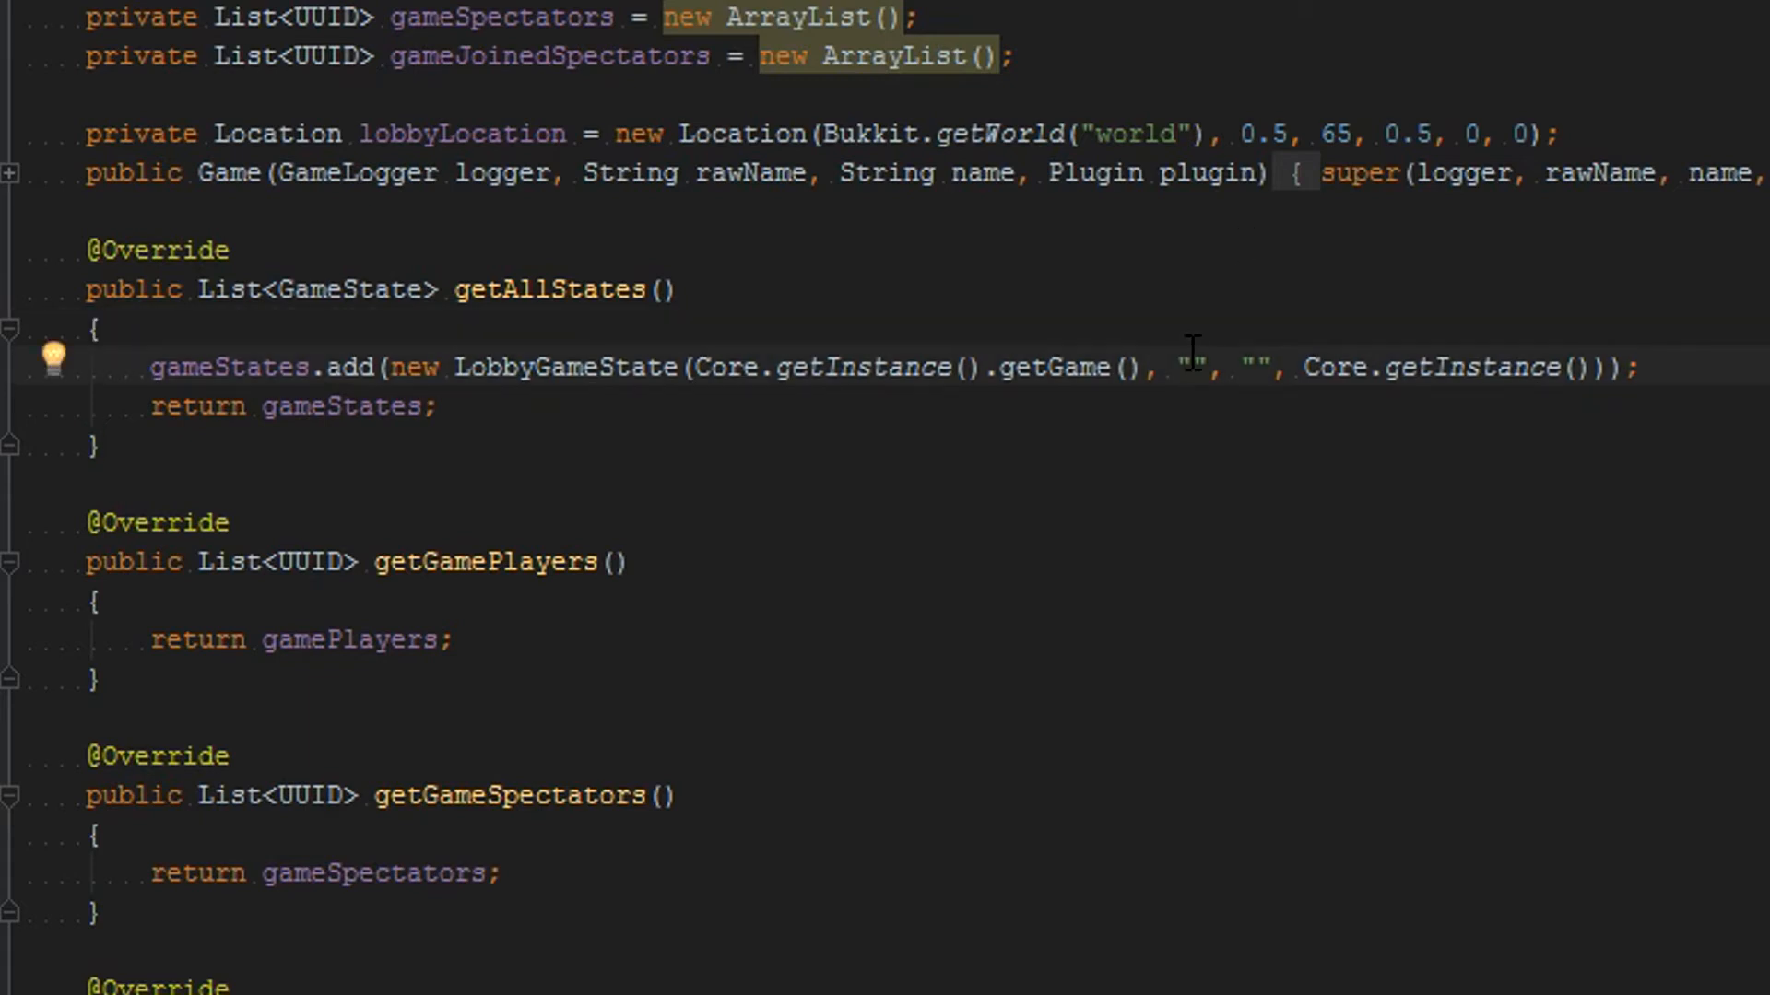
Name the state "lobbystate" with the coloured "&b&lLobby &8>> &r" display prefix
text(lobbystate)
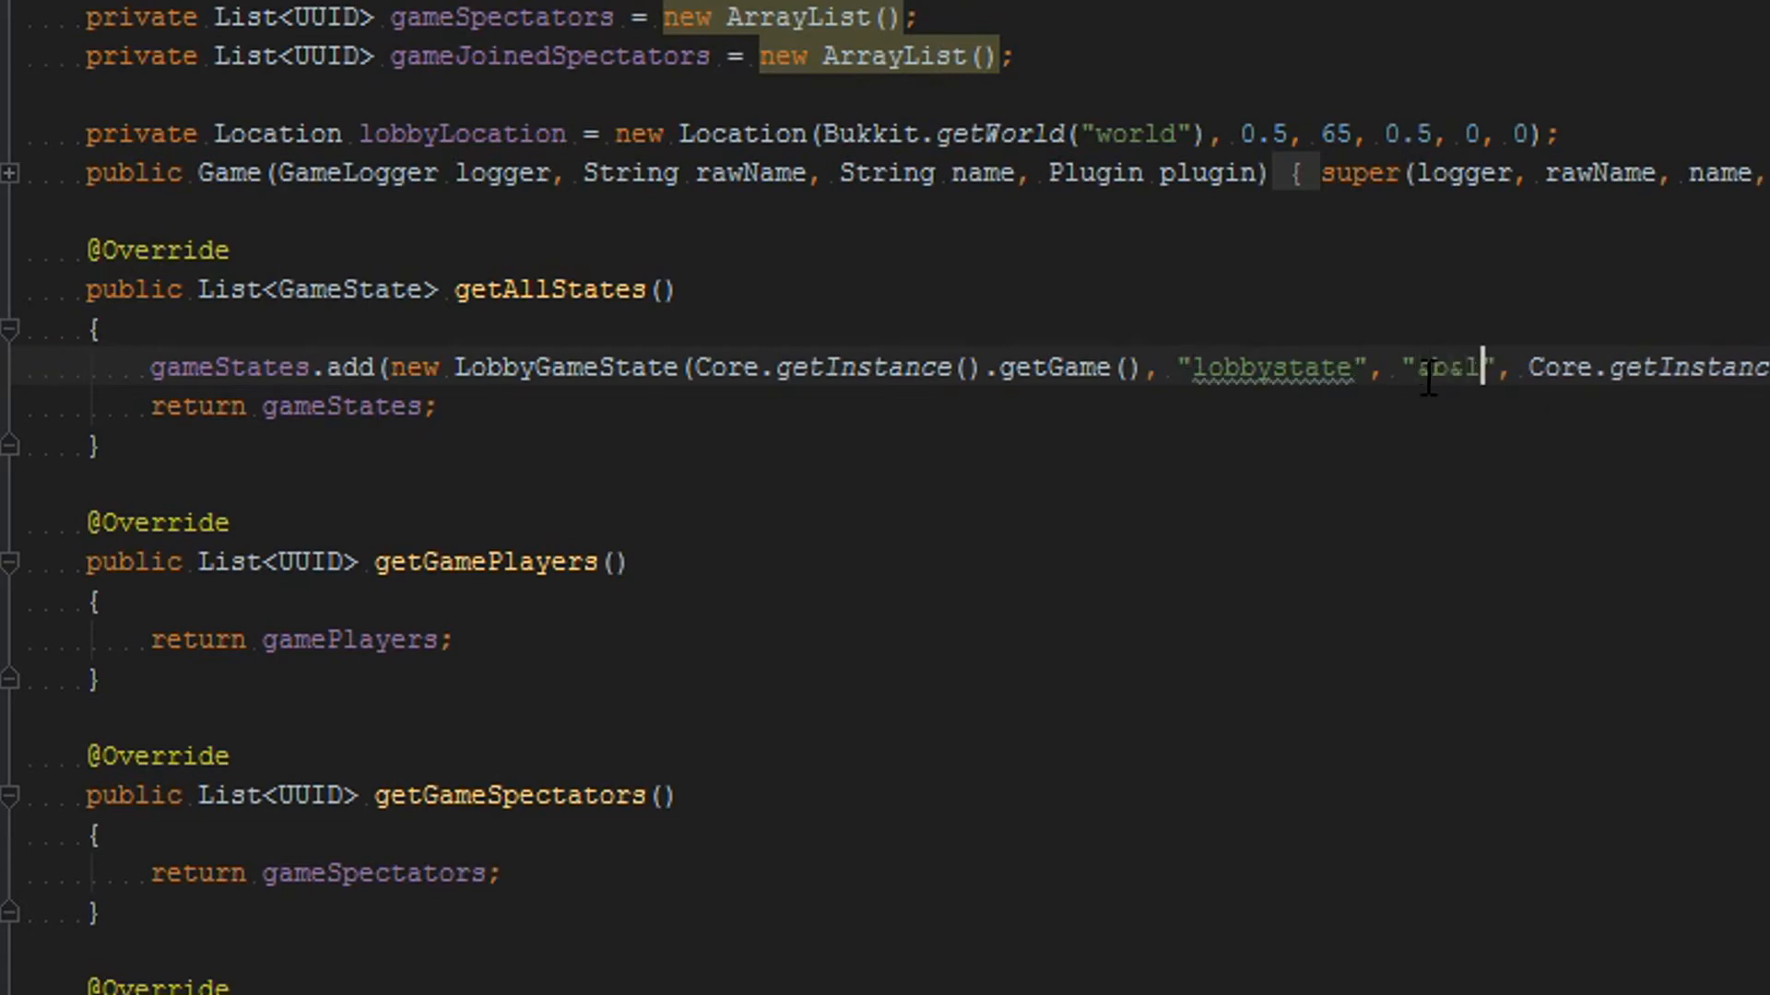
text(Lobby)
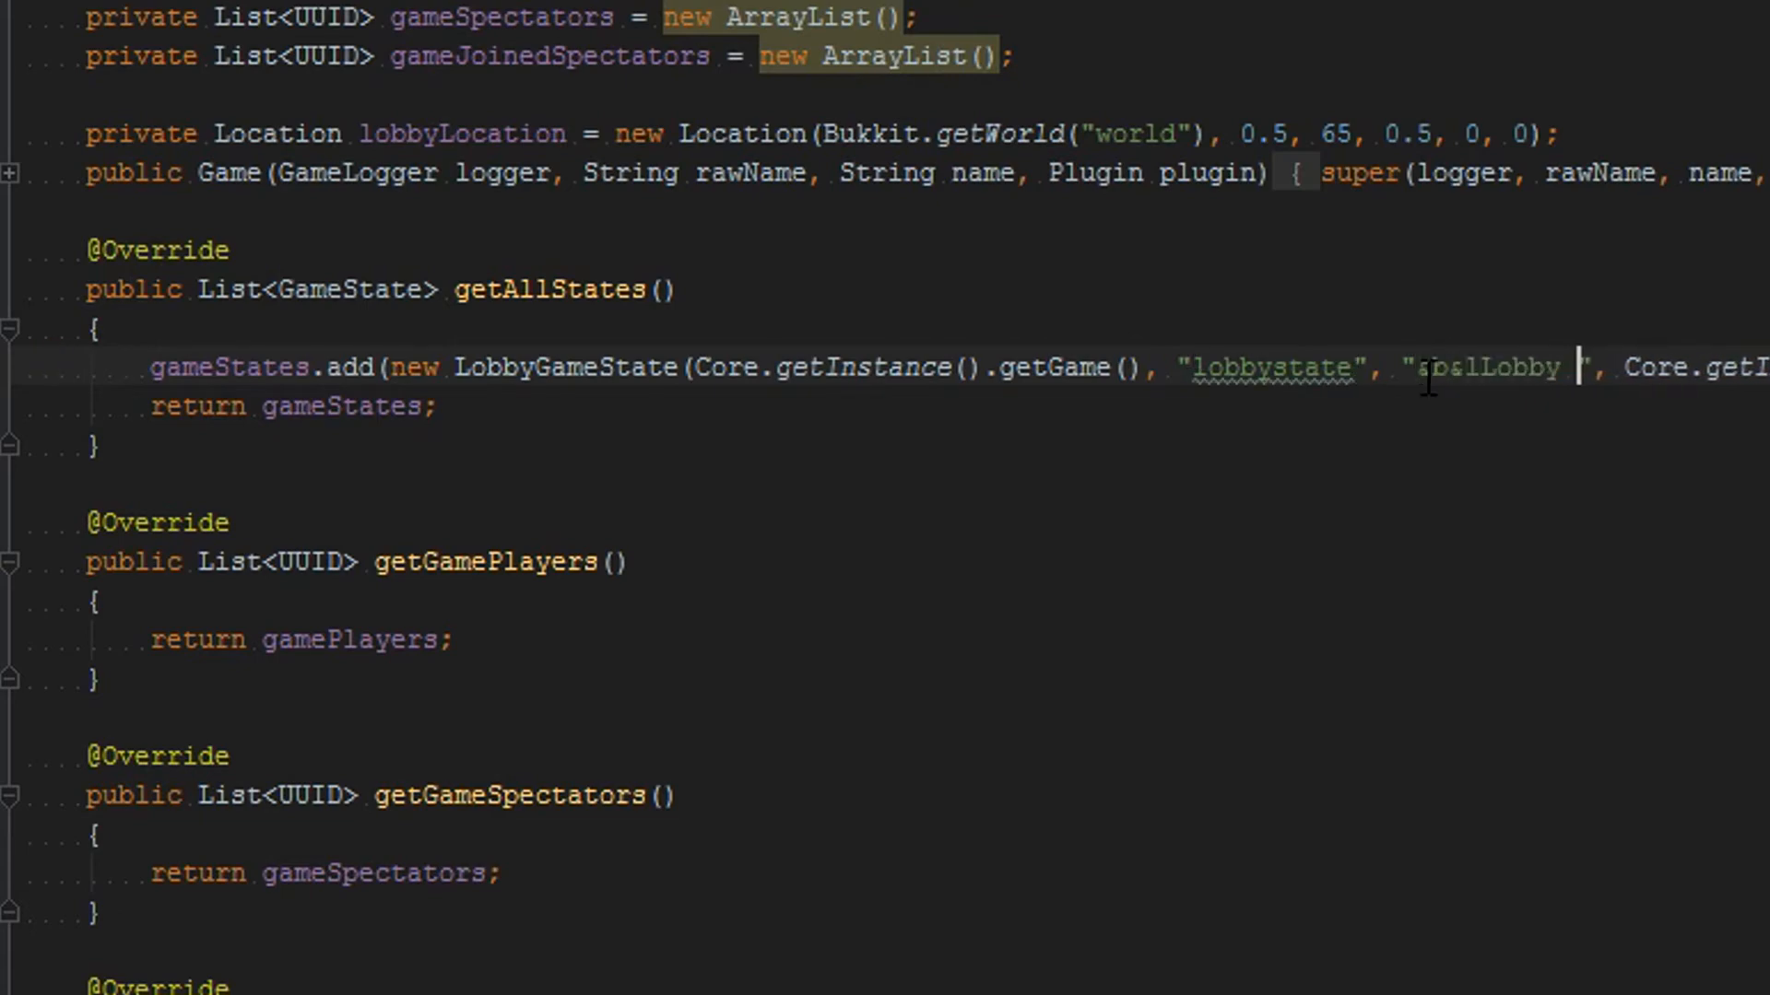
text(&8>> &r)
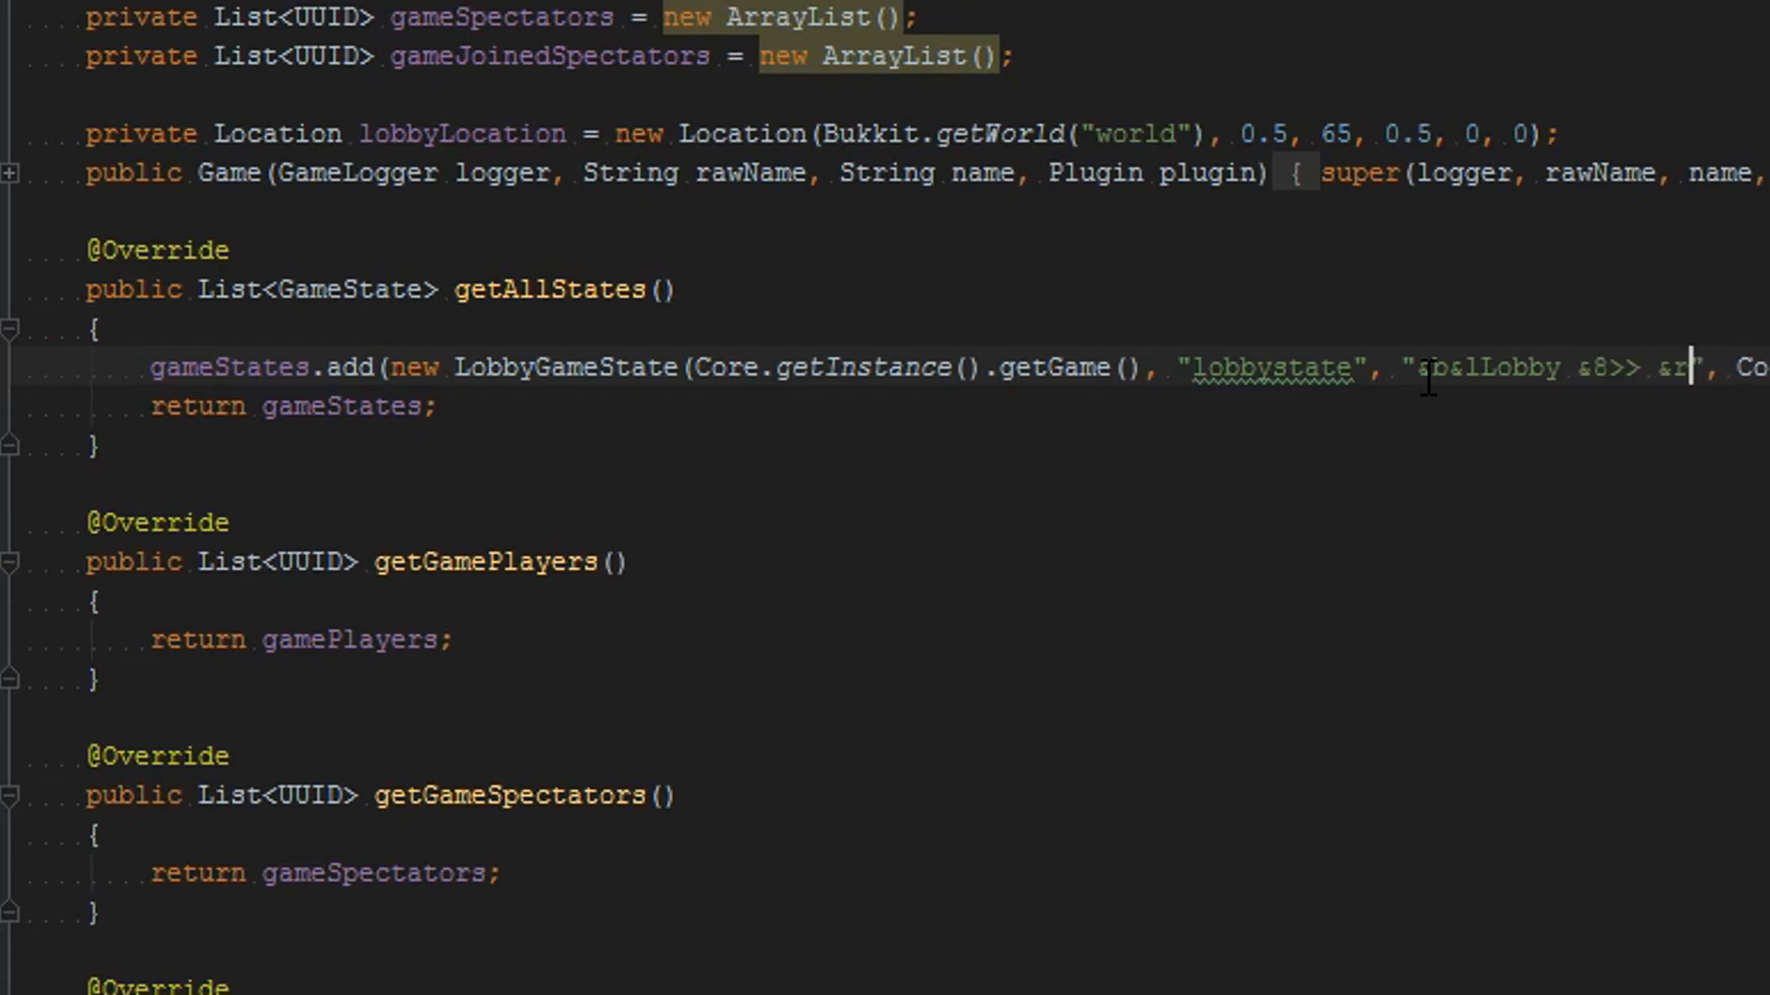
drag(1446, 366, 1681, 367)
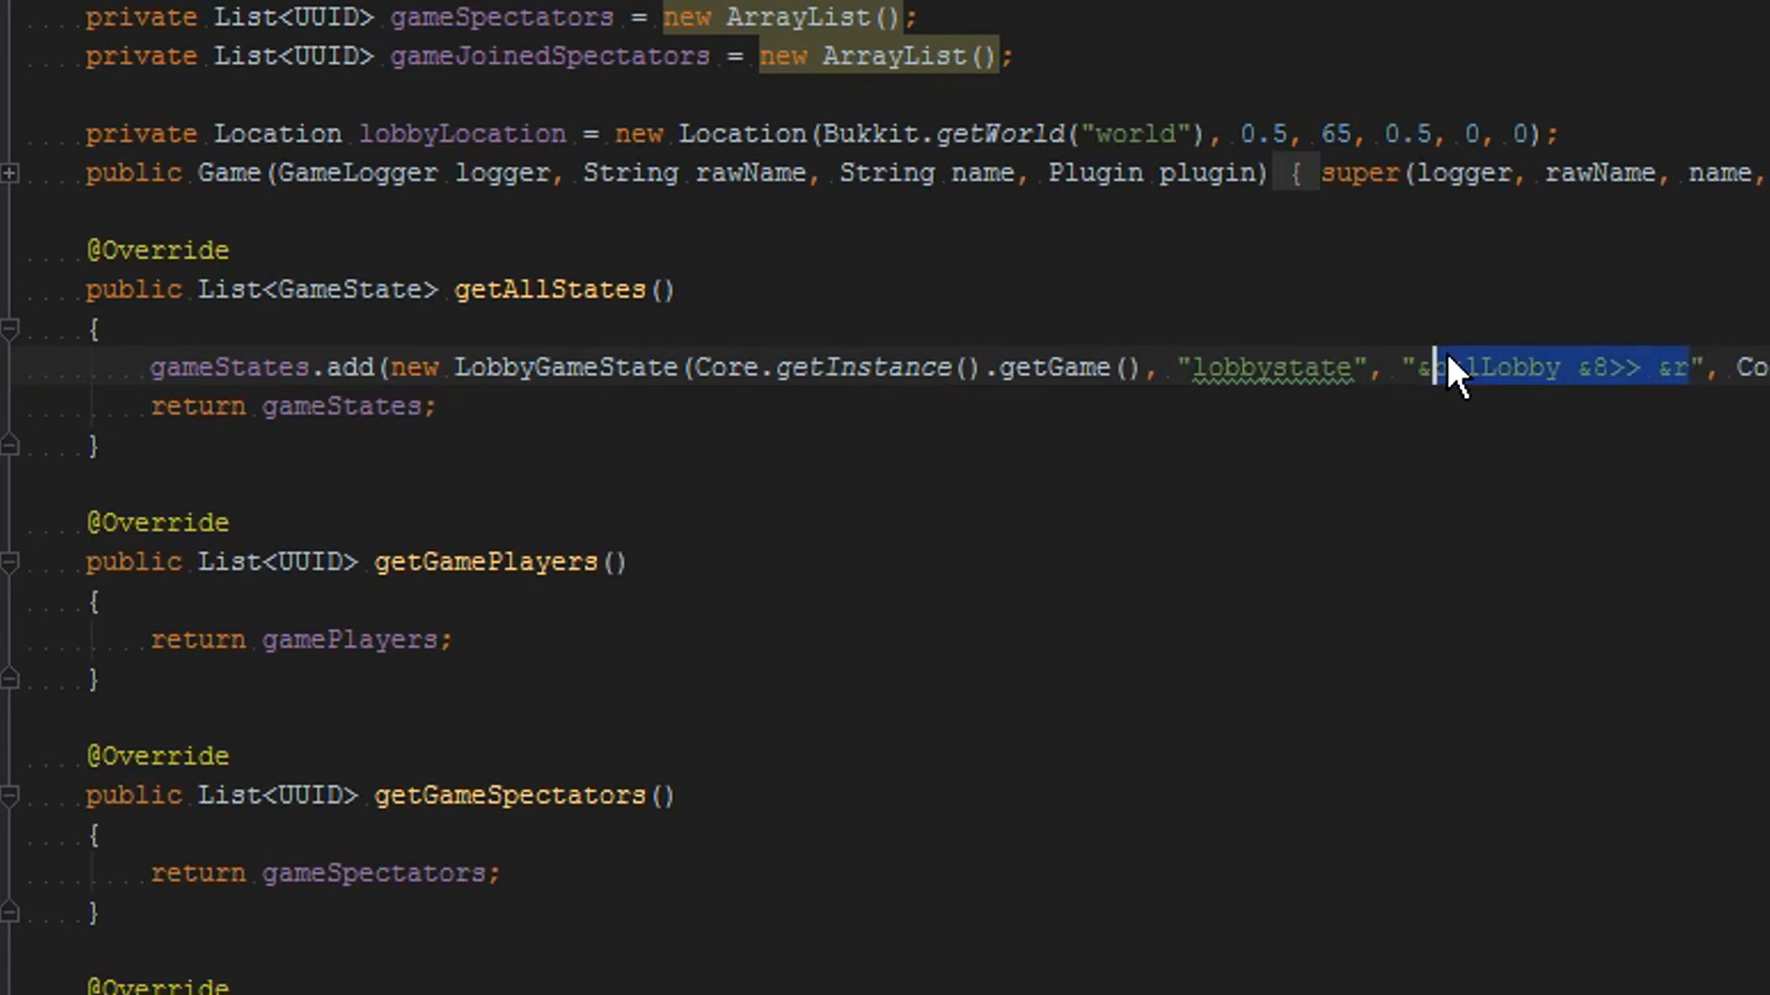
double_click(1270, 369)
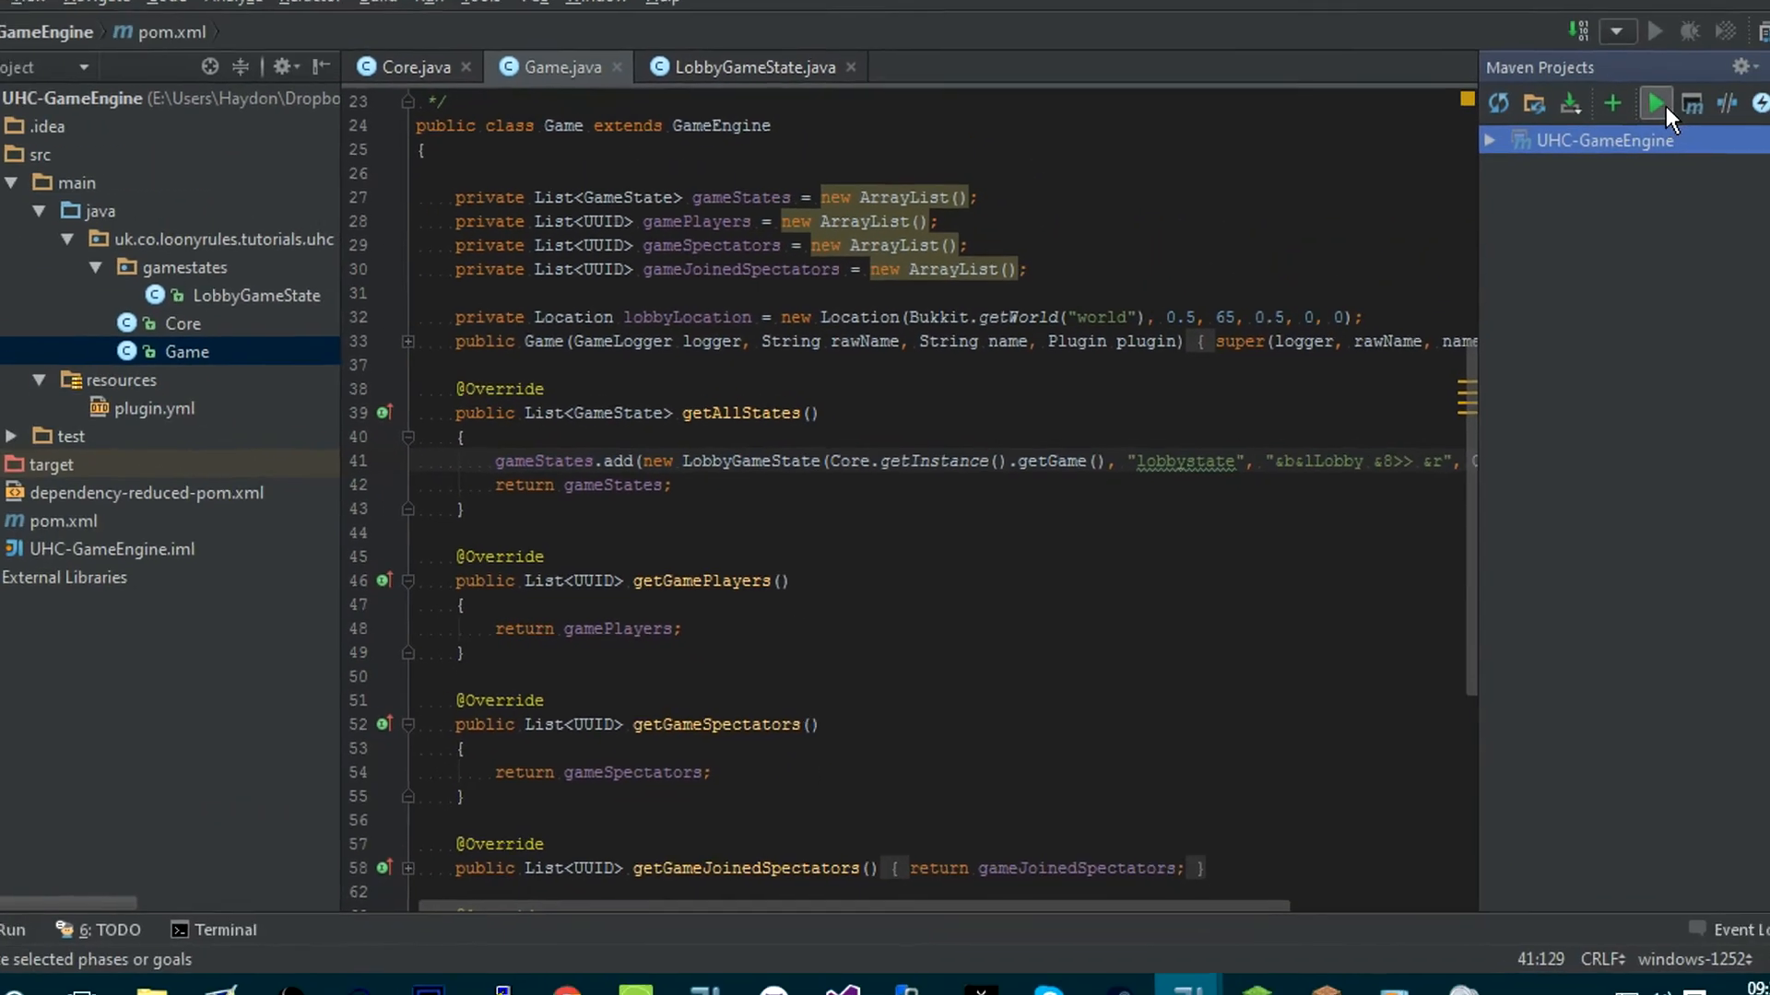
Run the Maven build and restart the server so the console reports state changed to lobbystate
click(1655, 104)
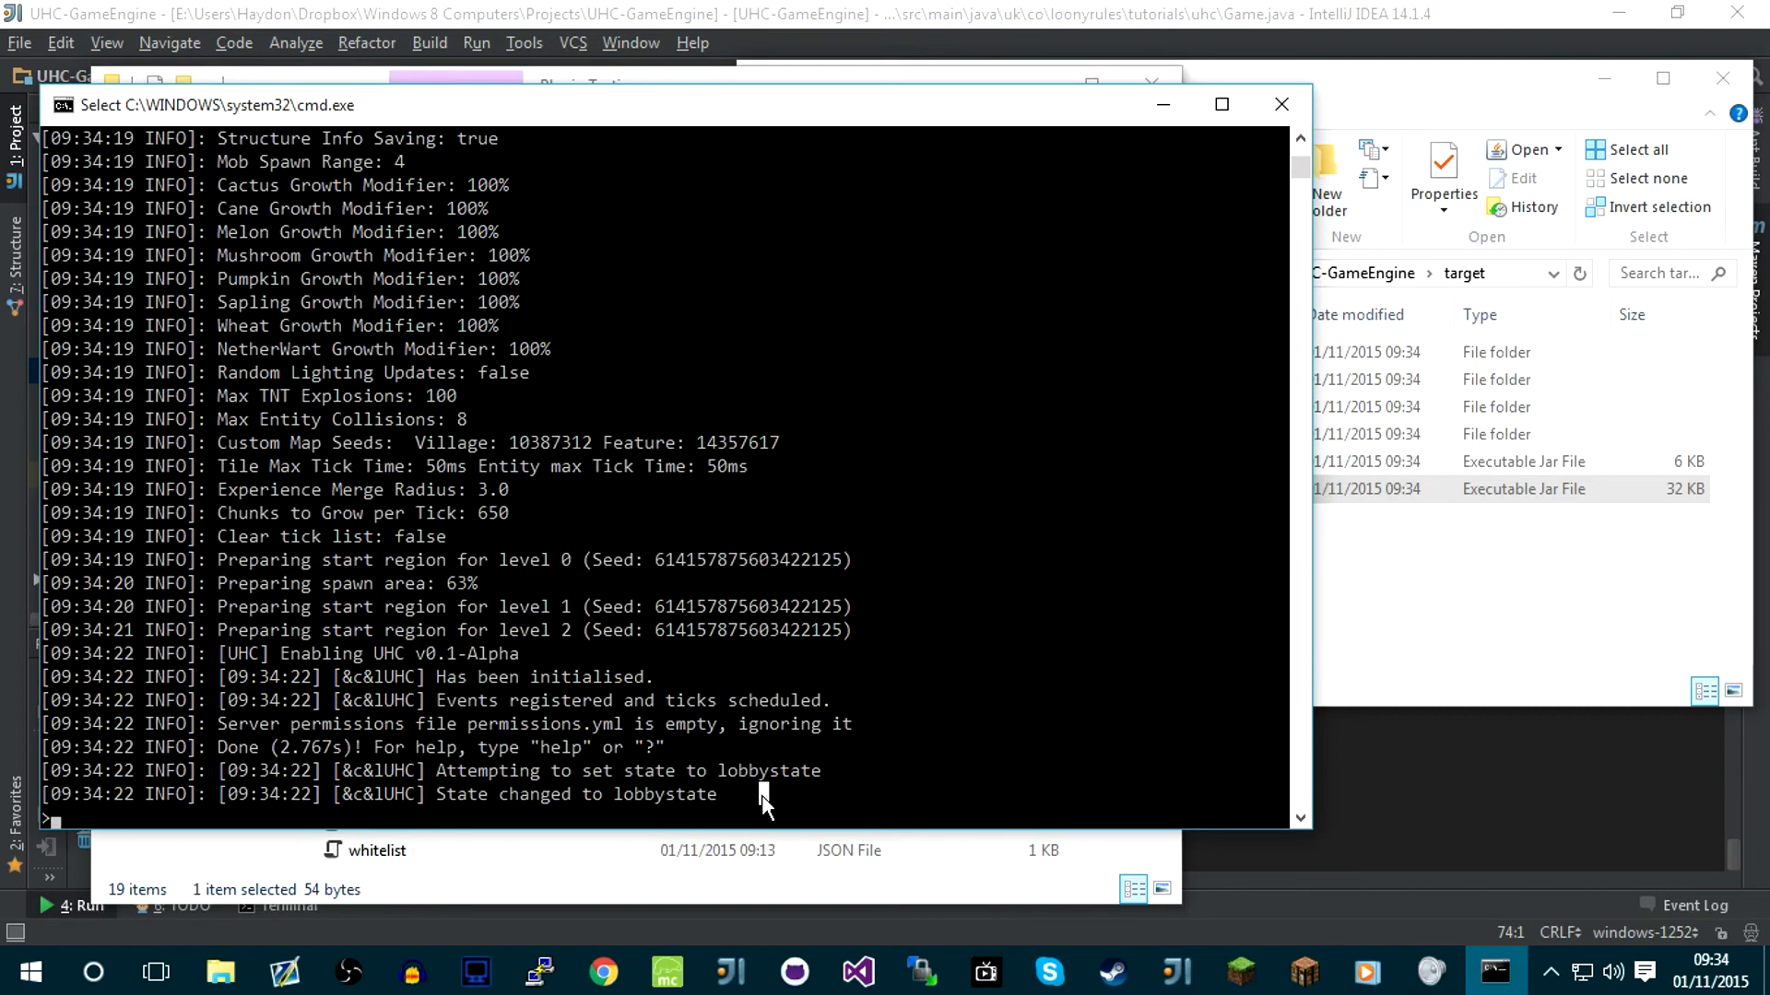
text(st)
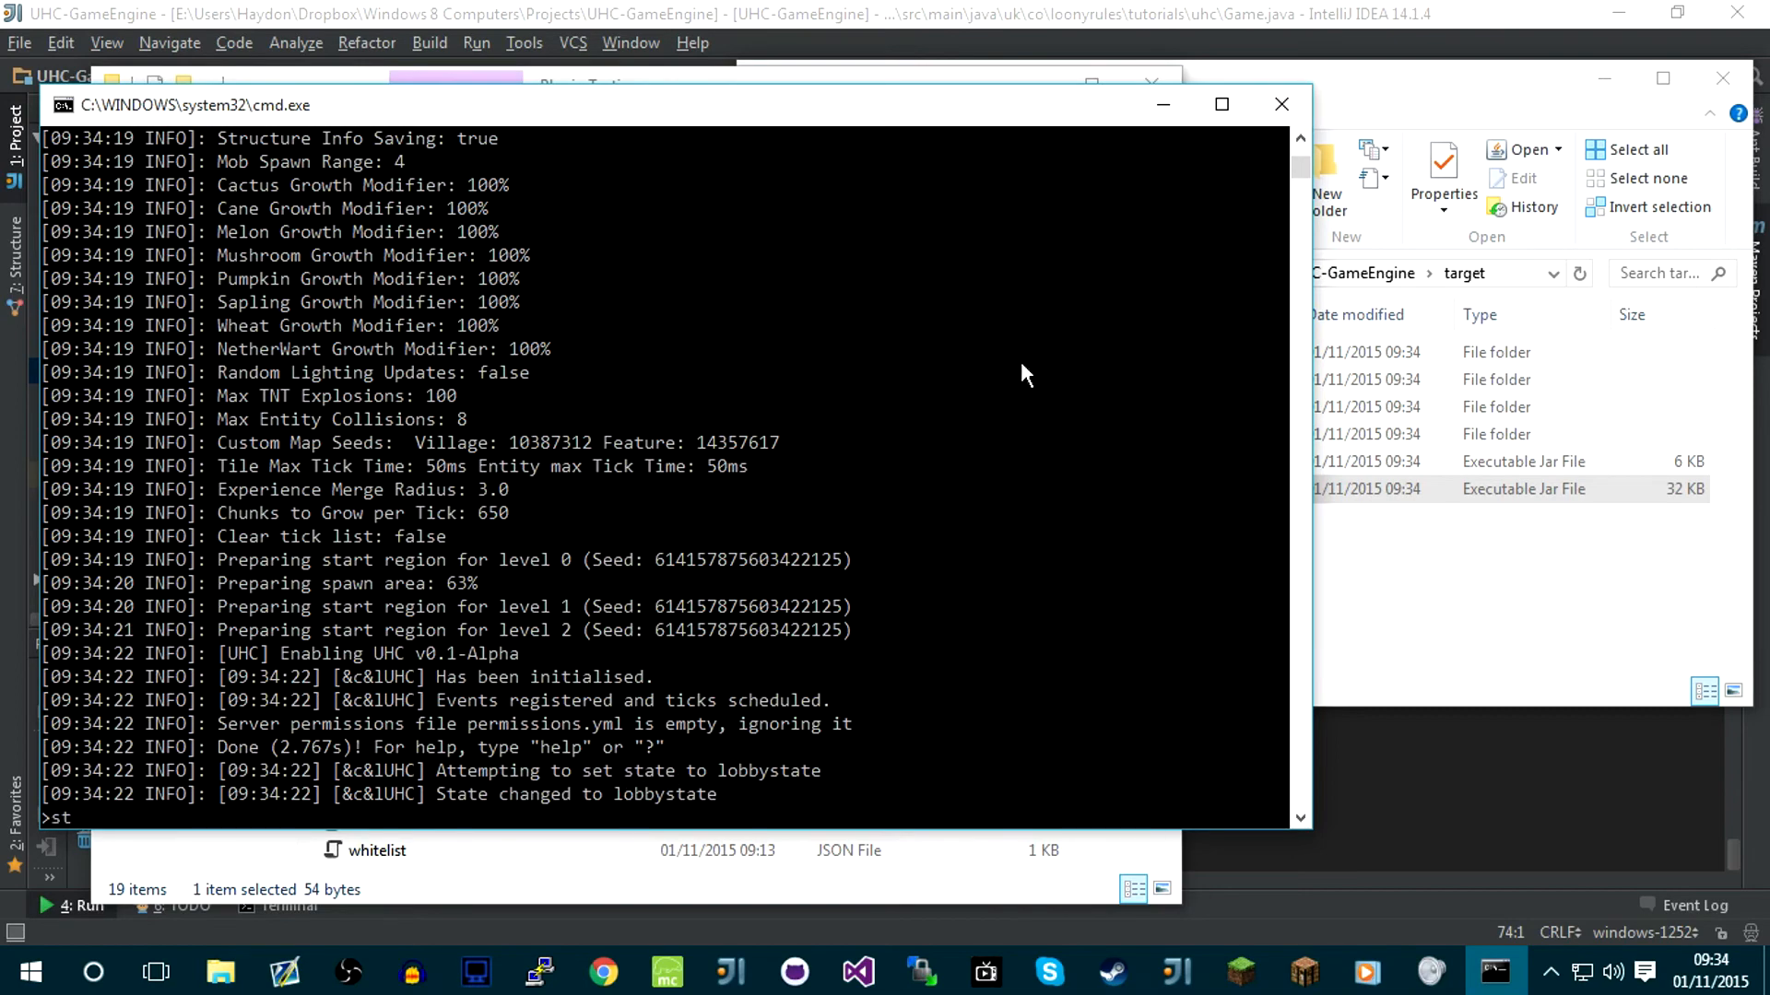